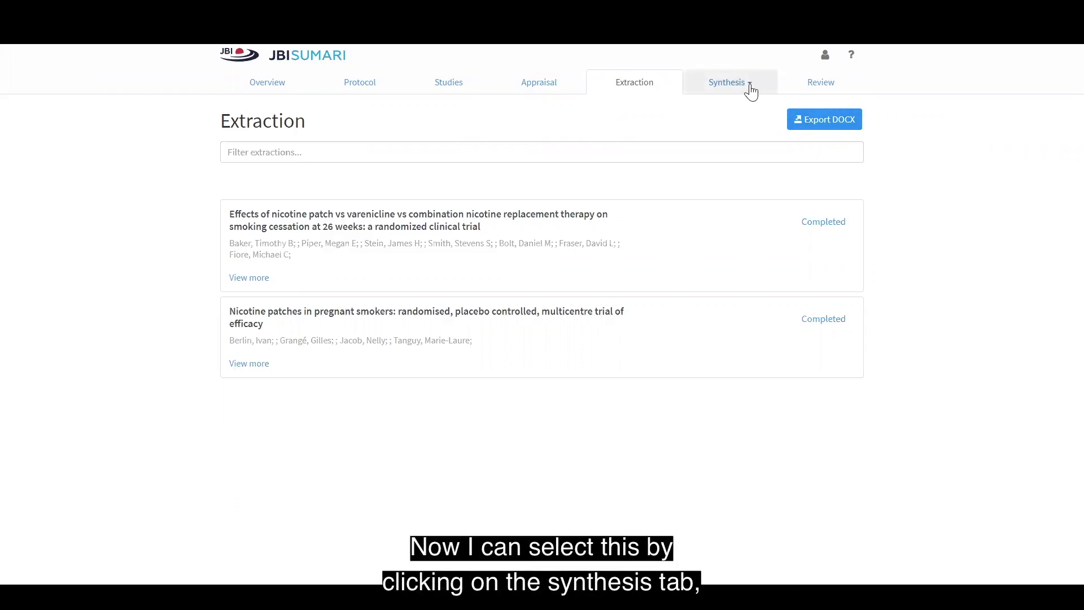
Go to Comparative Meta-Analysis under the Synthesis menu.
click(727, 81)
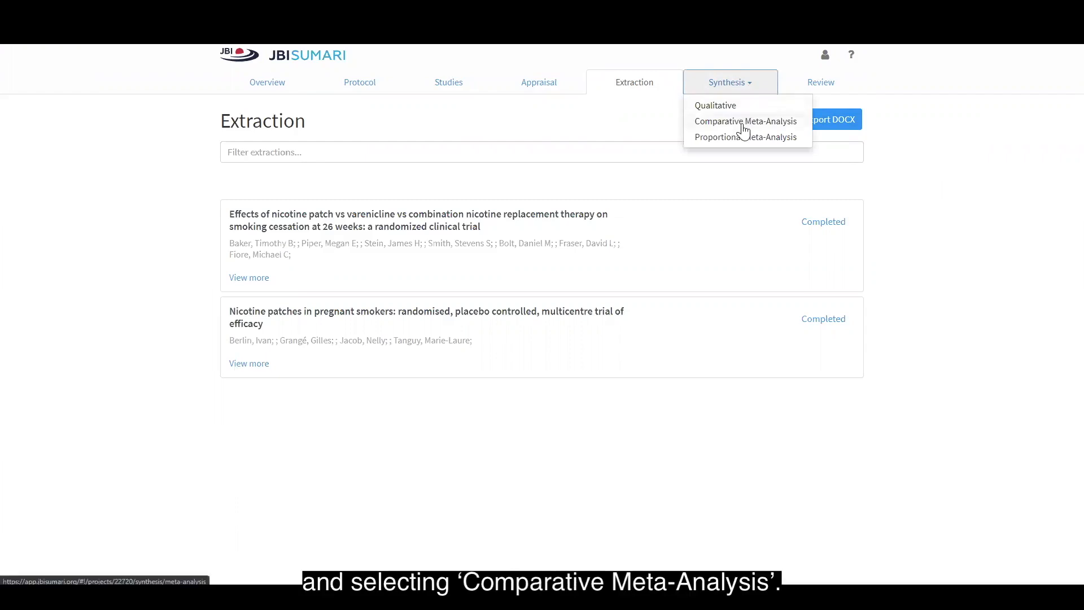
click(746, 121)
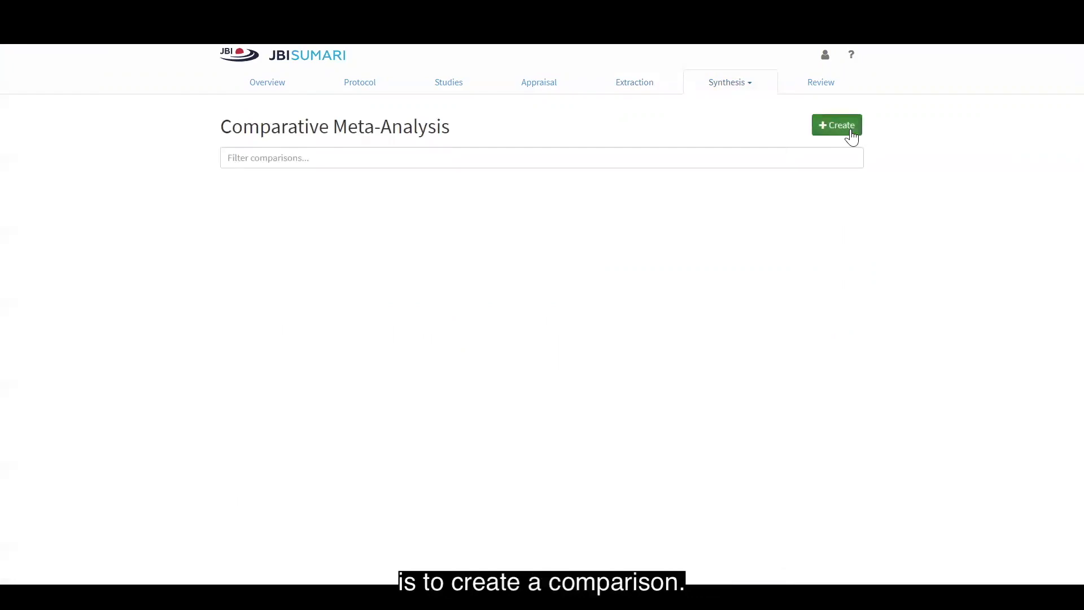
Create the comparison 'Intervention vs Placebo' and expand it.
click(836, 125)
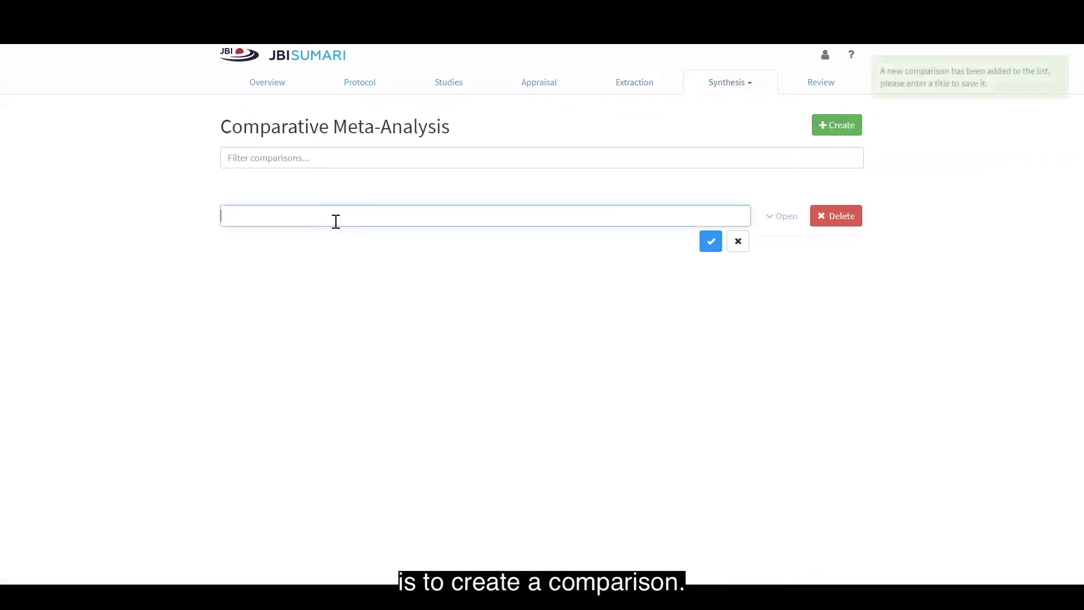
mouse_move(883, 251)
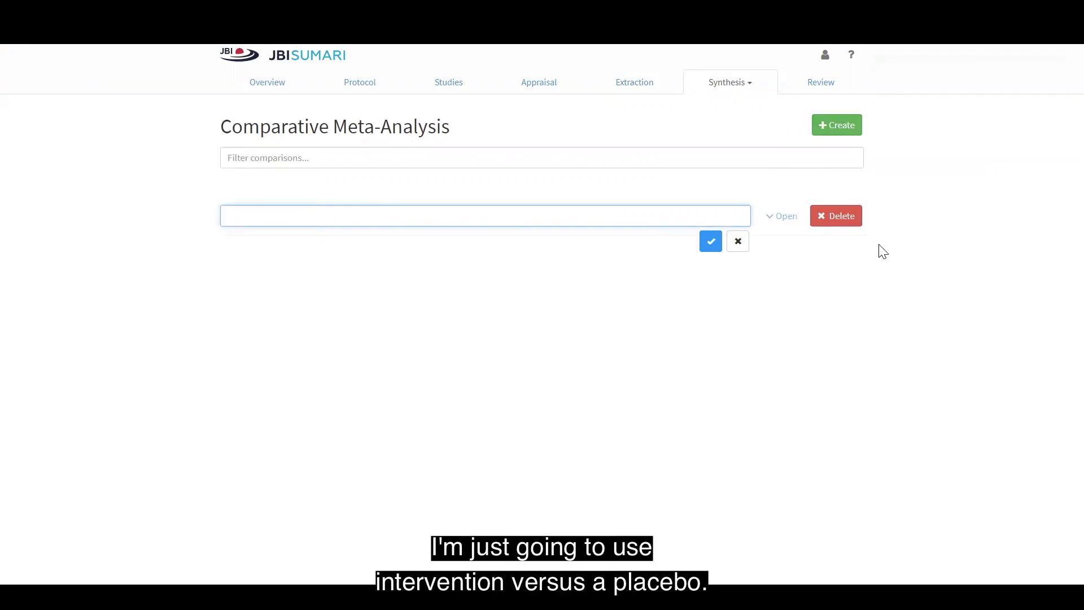
click(711, 240)
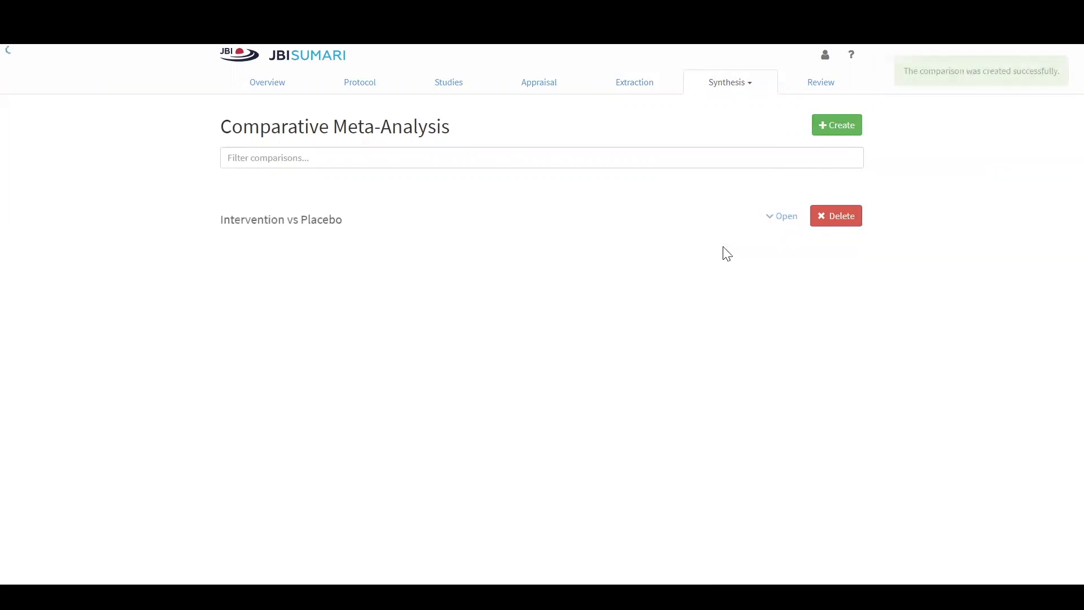
mouse_move(769, 221)
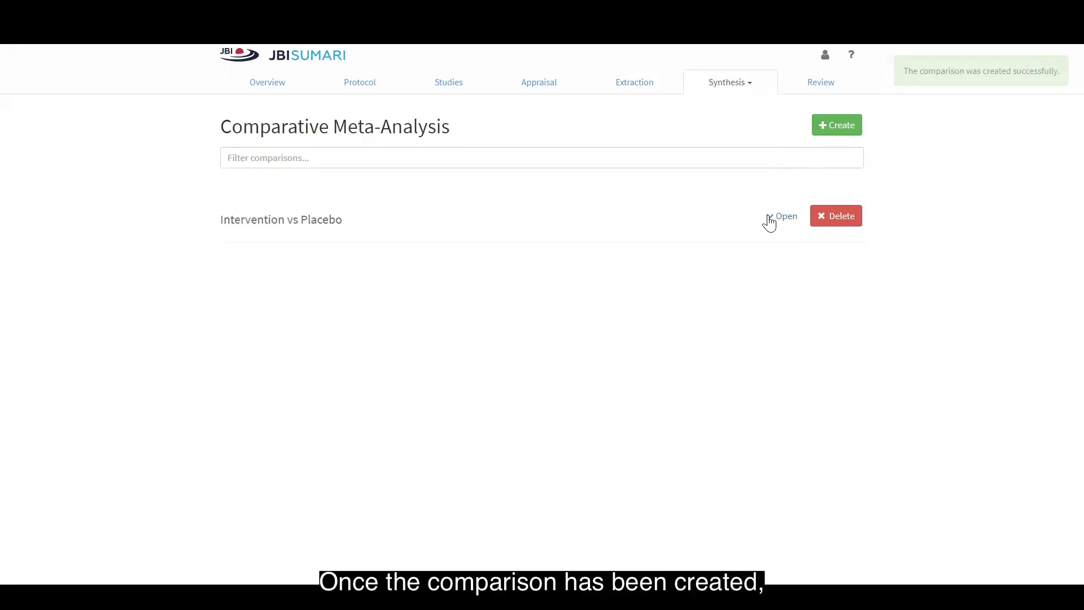
click(781, 216)
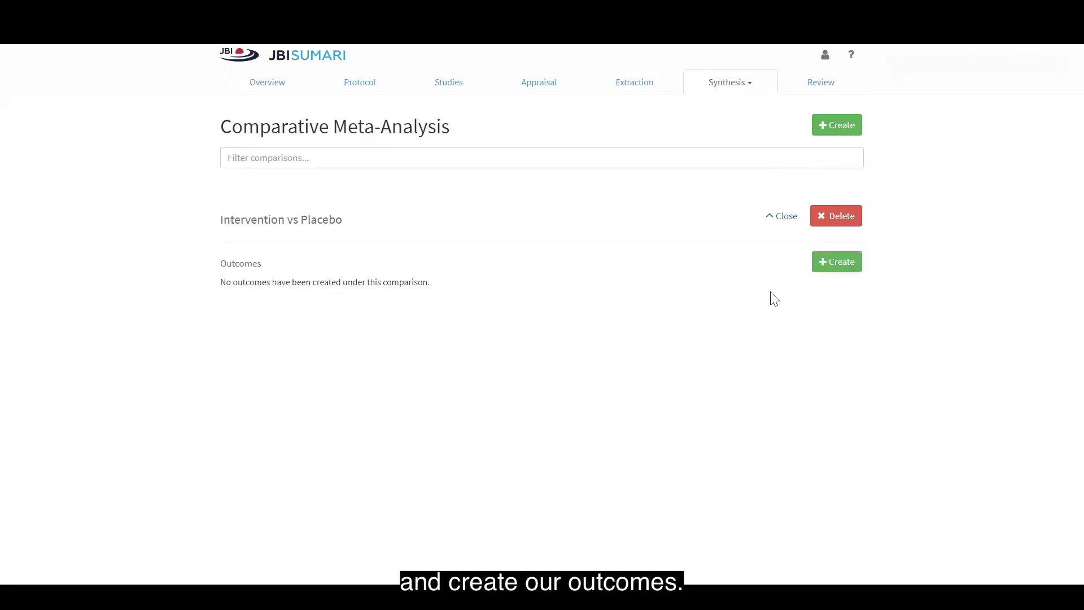
Add a 'Smoking Cessation' outcome to the comparison with Dichotomous data type.
click(836, 262)
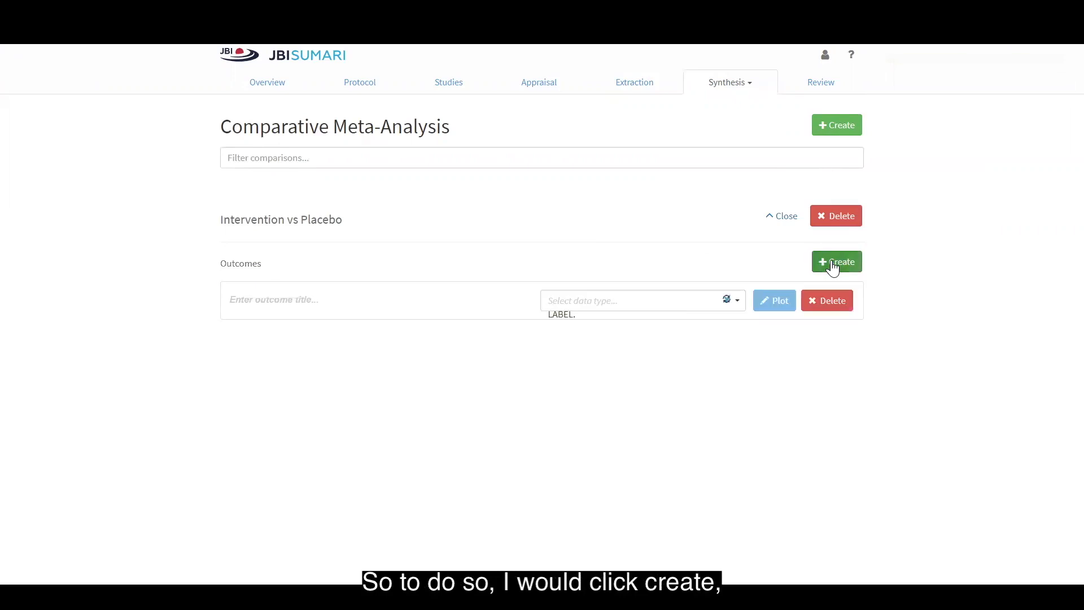
click(835, 261)
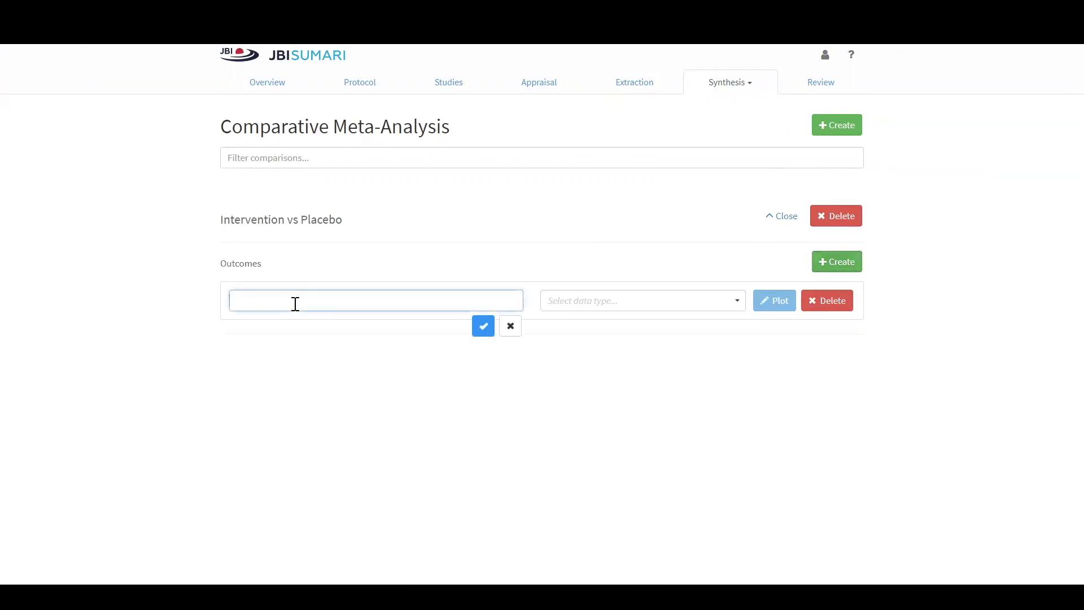
text(Smoking C)
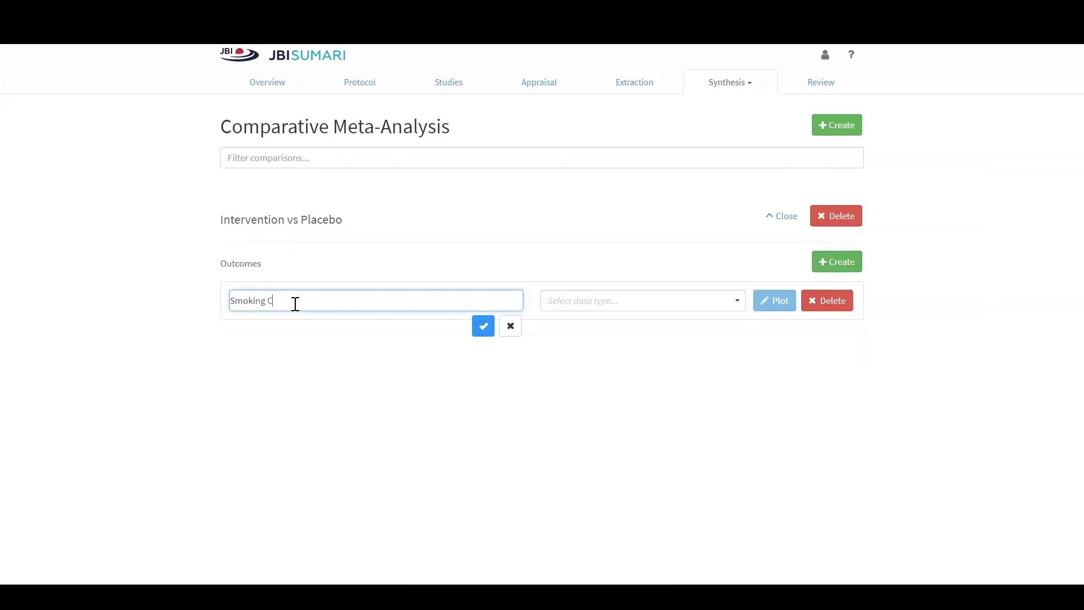
text(essation)
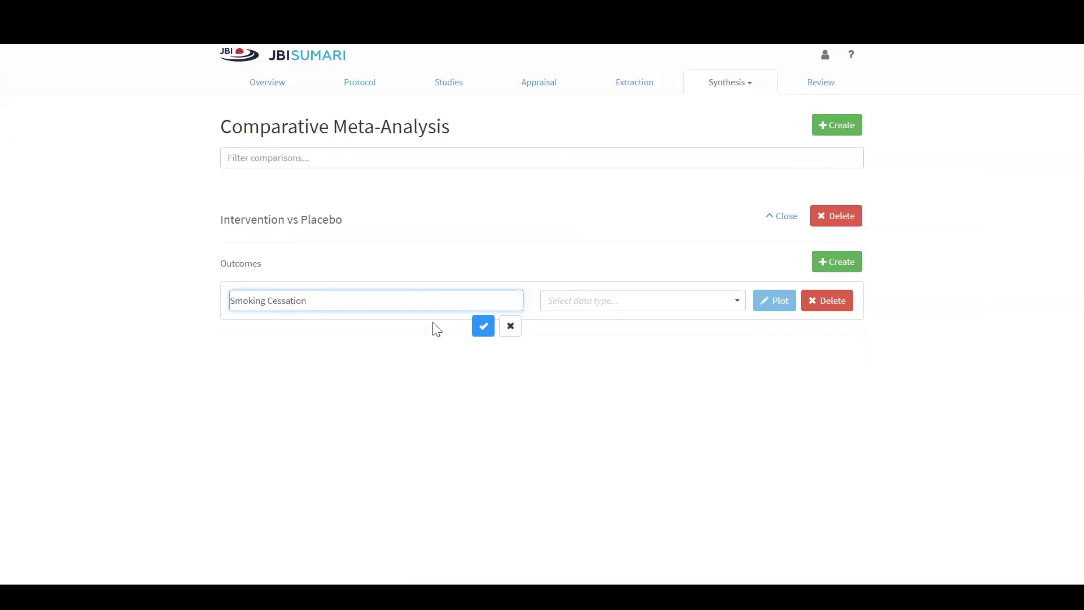
click(483, 326)
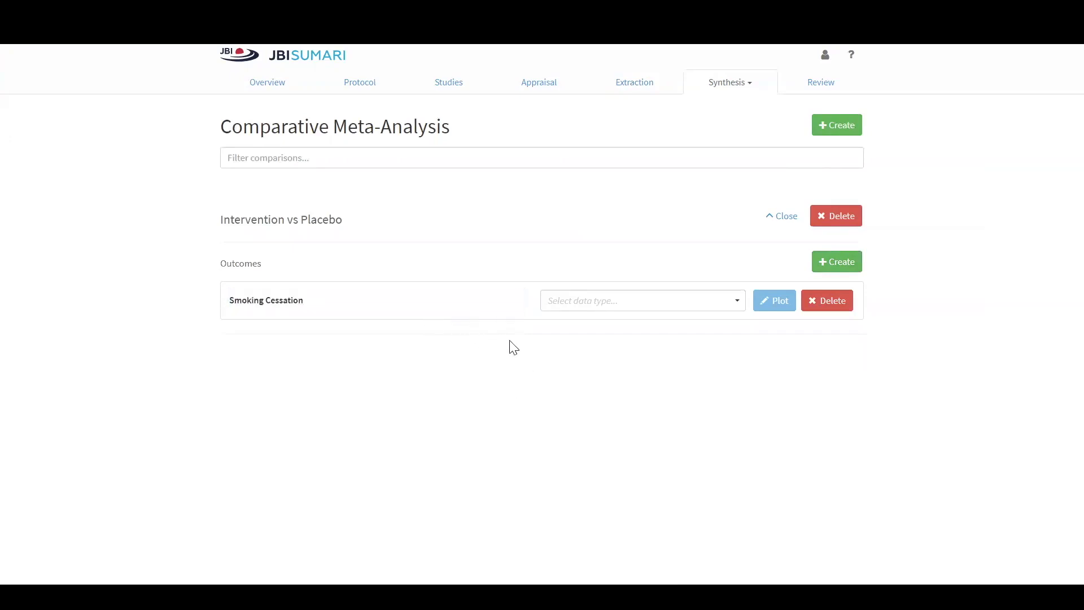
mouse_move(751, 333)
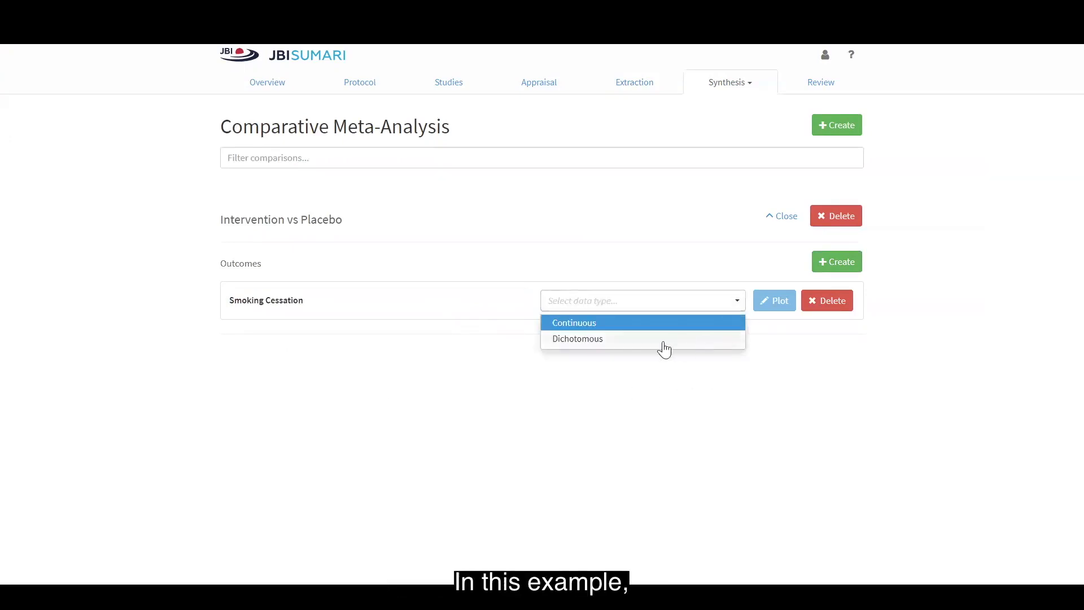
click(577, 339)
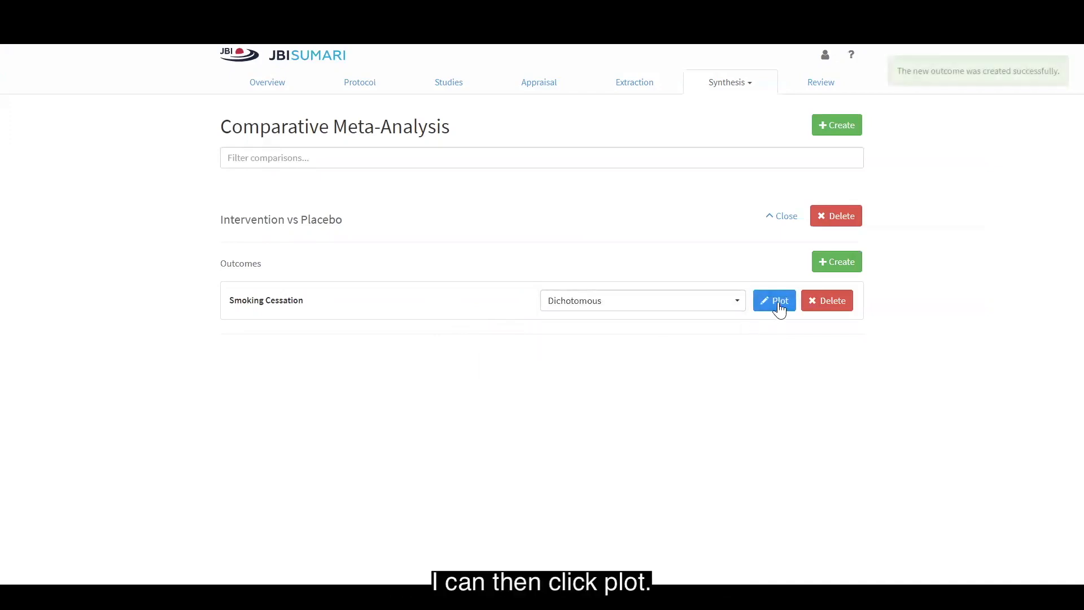
Open the Smoking Cessation plot settings and list the statistical method options.
click(779, 300)
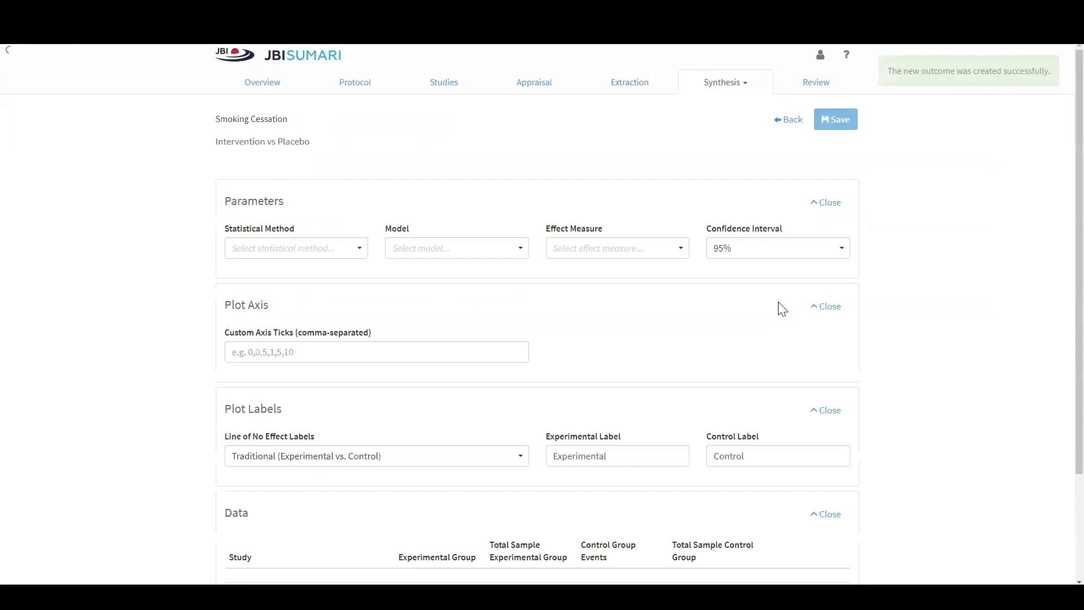
mouse_move(964, 278)
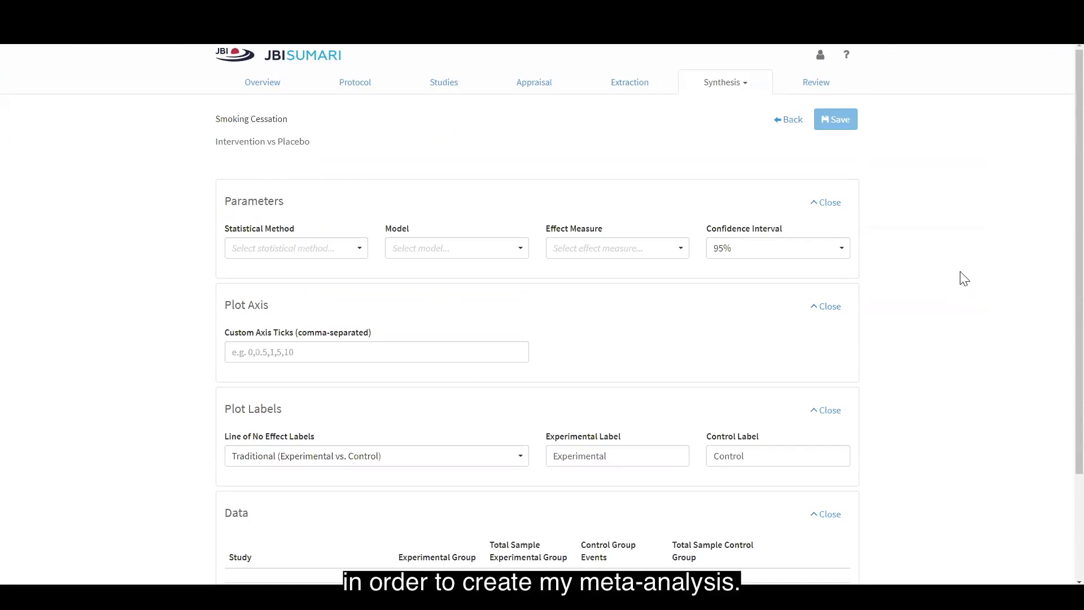
mouse_move(348, 267)
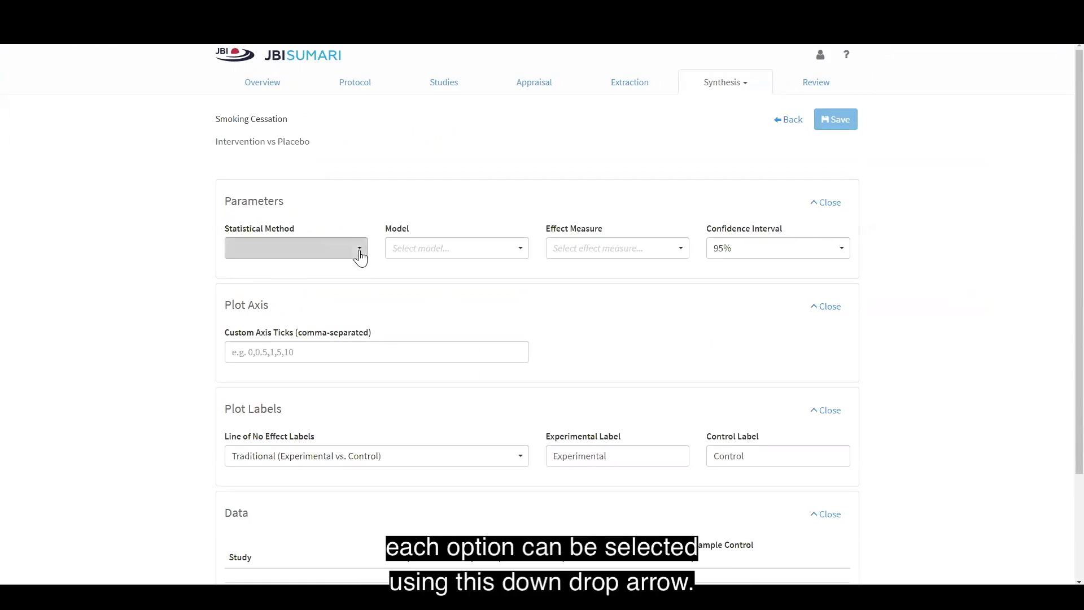
click(358, 247)
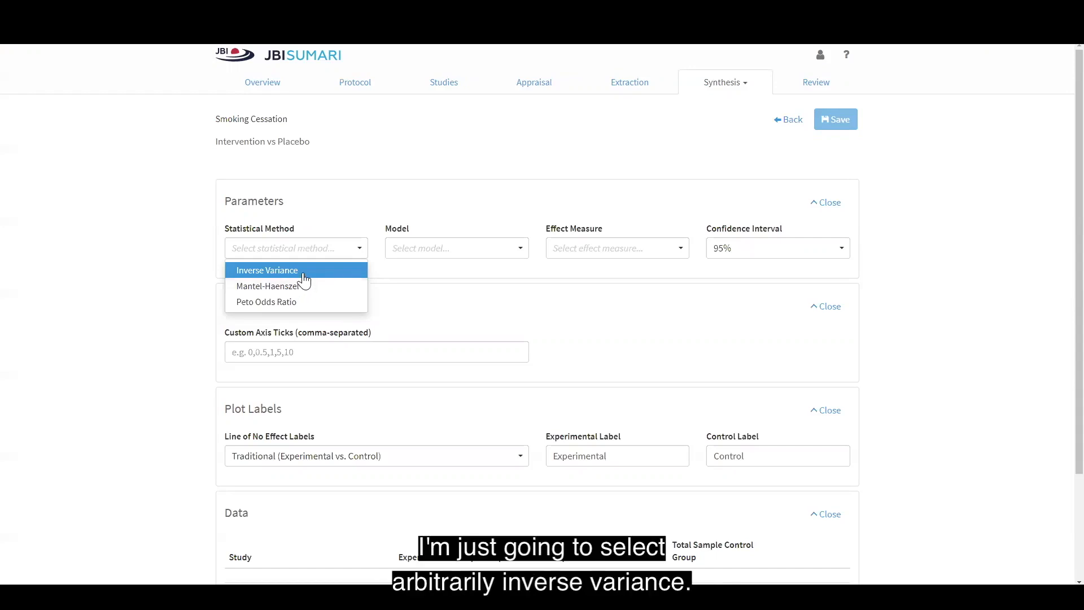
Choose Inverse Variance method, Random model and Relative Risk effect measure for the plot.
click(267, 271)
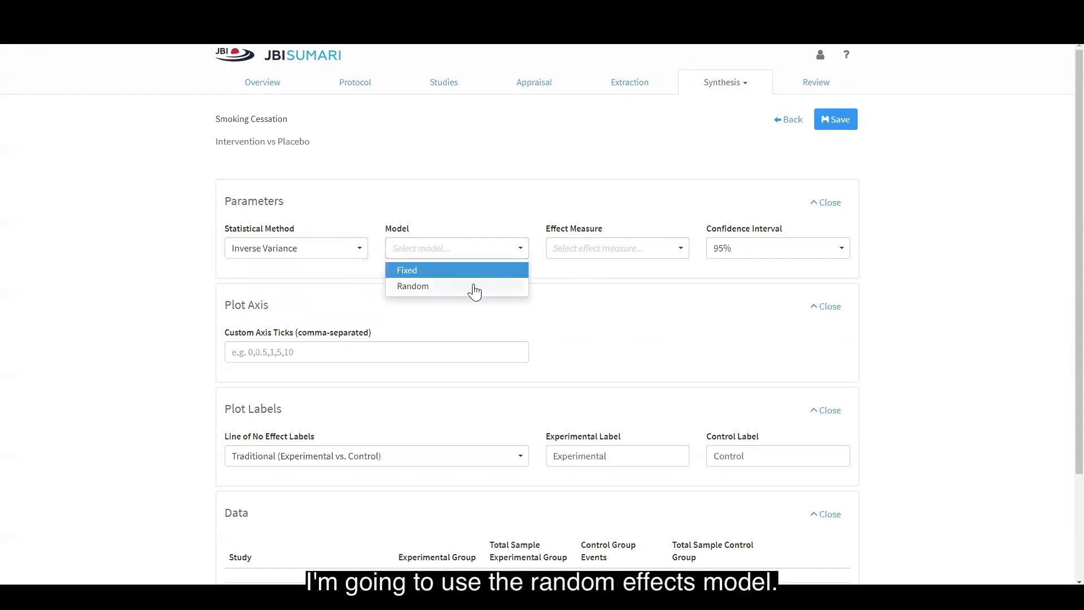
click(412, 287)
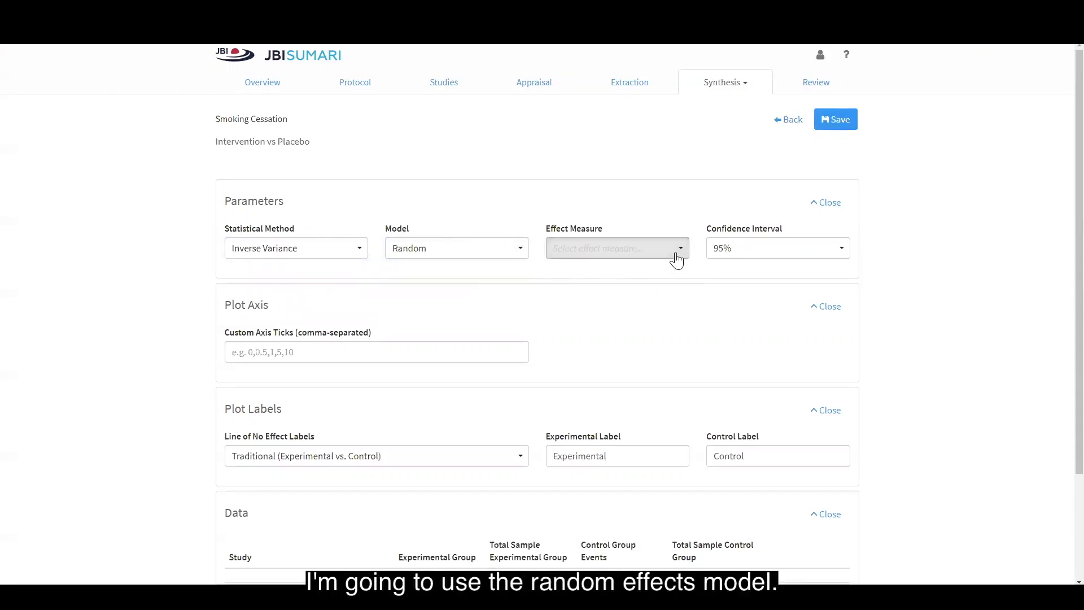
click(615, 248)
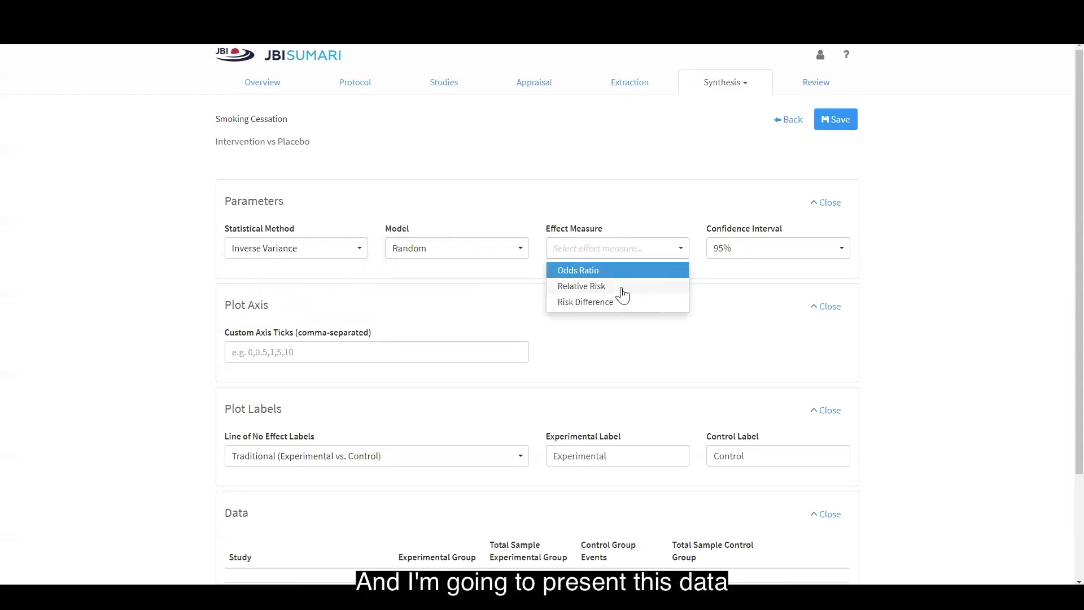
click(581, 286)
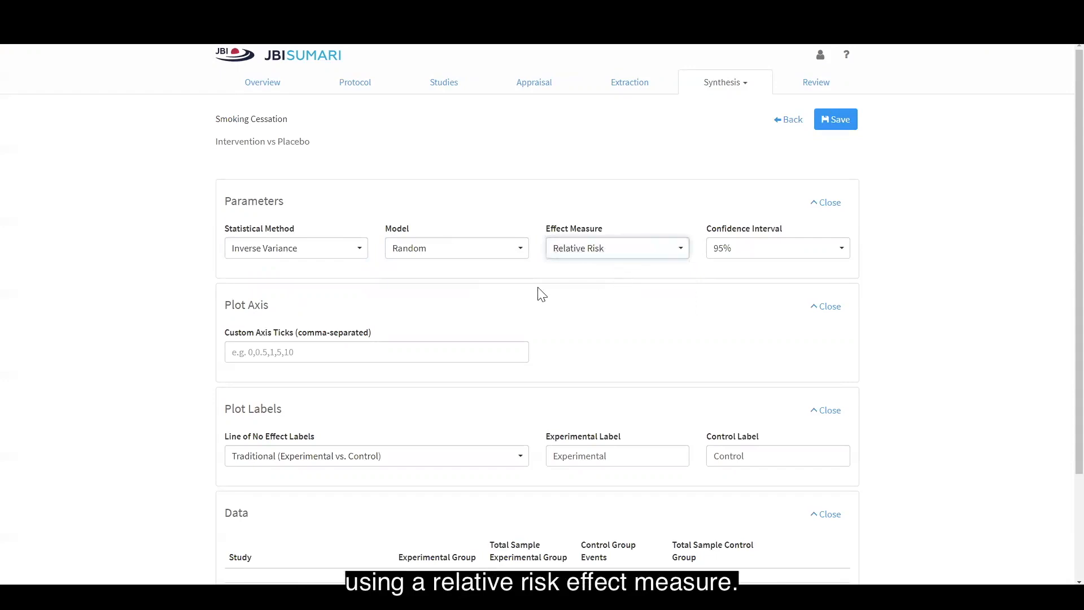
mouse_move(283, 339)
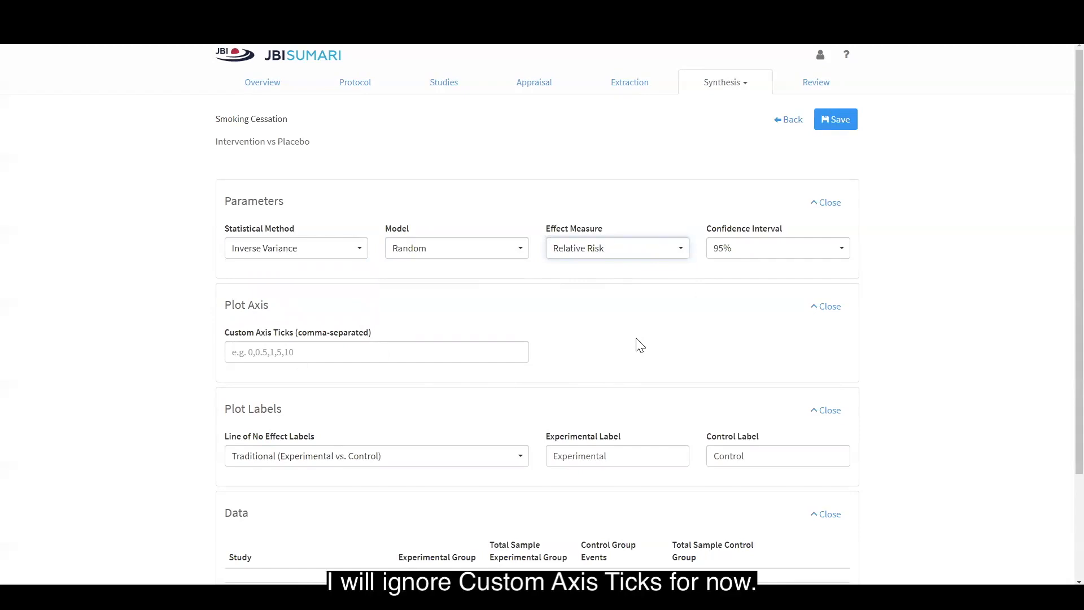
Rename the experimental label to 'Intervention' and the control label to 'Placebo'.
scroll(down, 3)
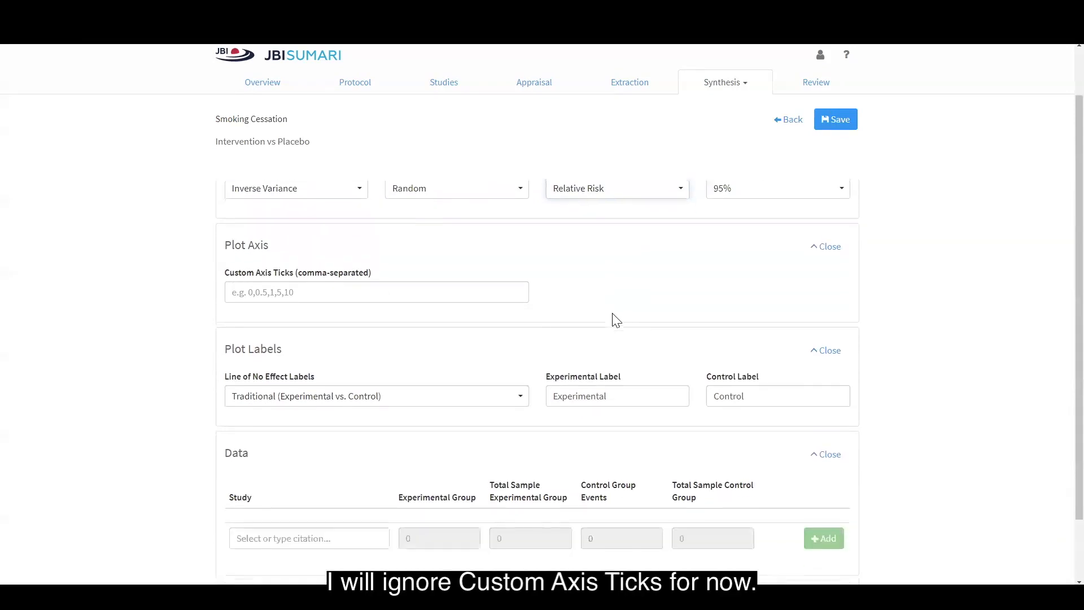
scroll(down, 3)
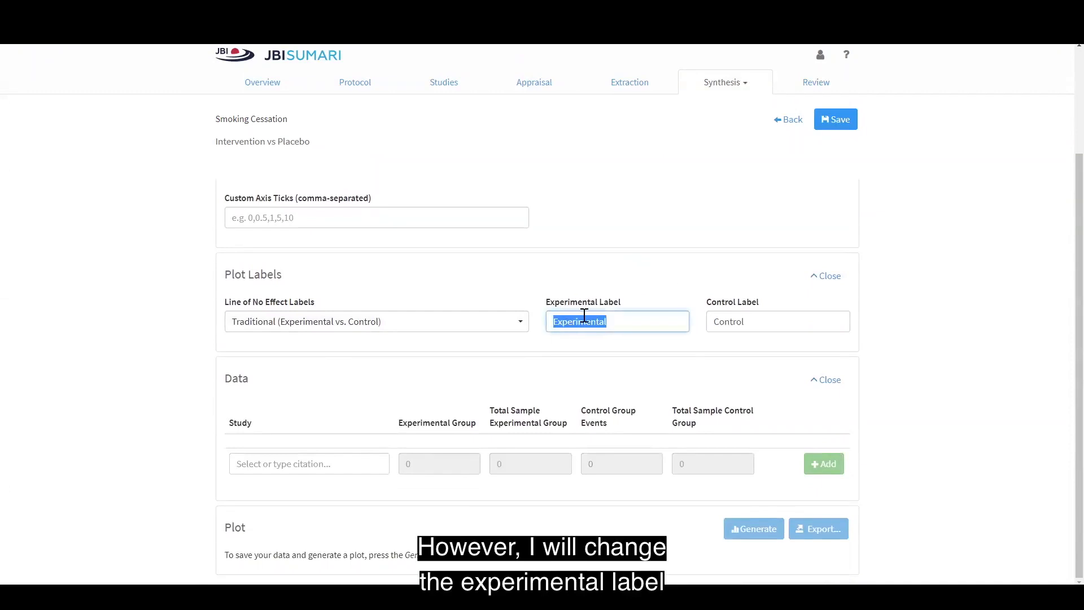
text(Intervention)
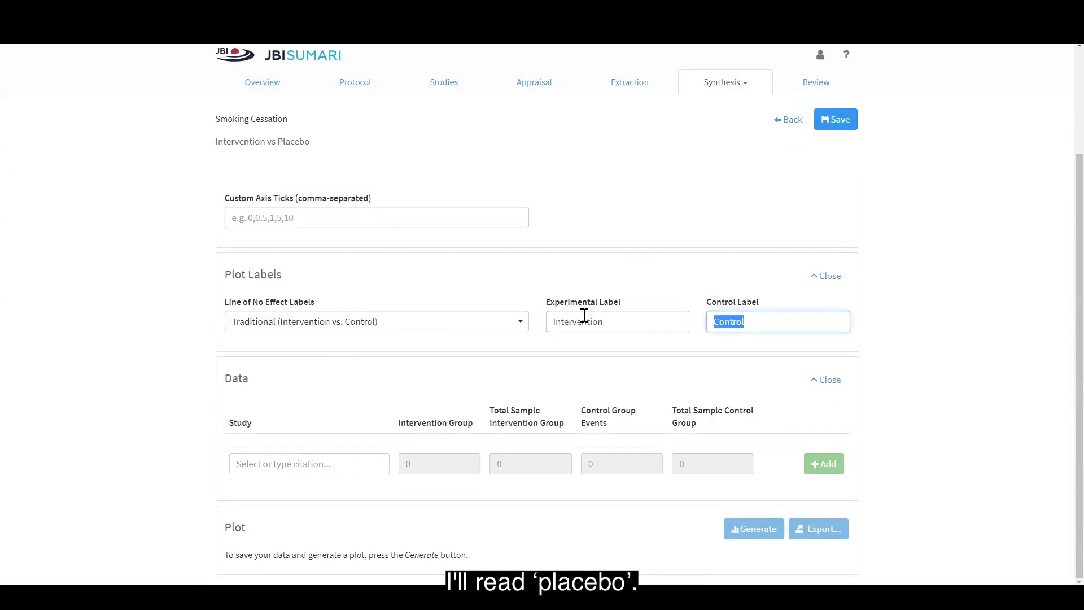
text(Placebo)
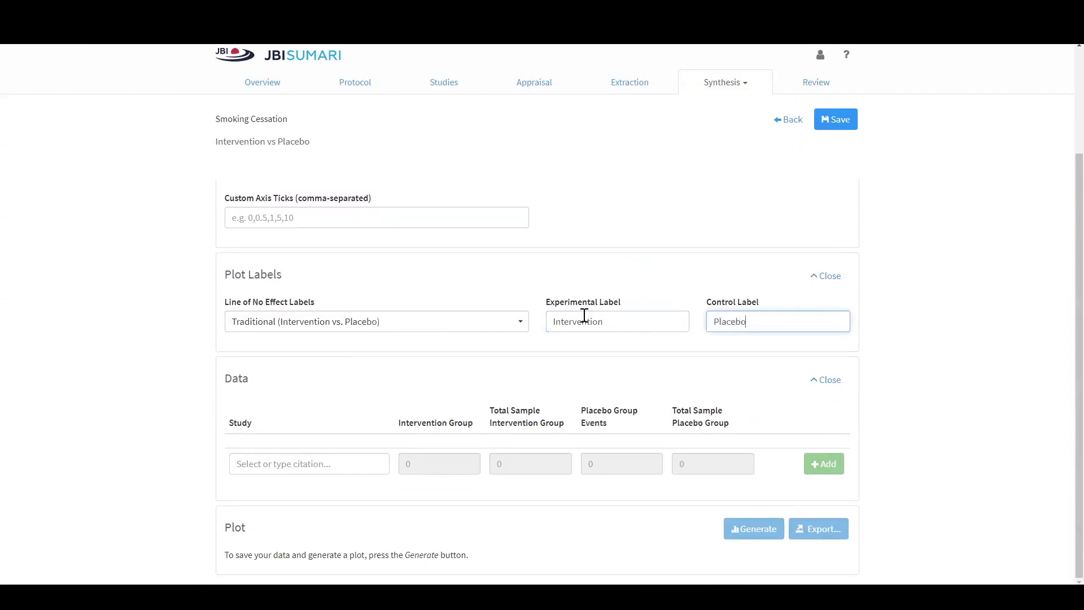
mouse_move(927, 346)
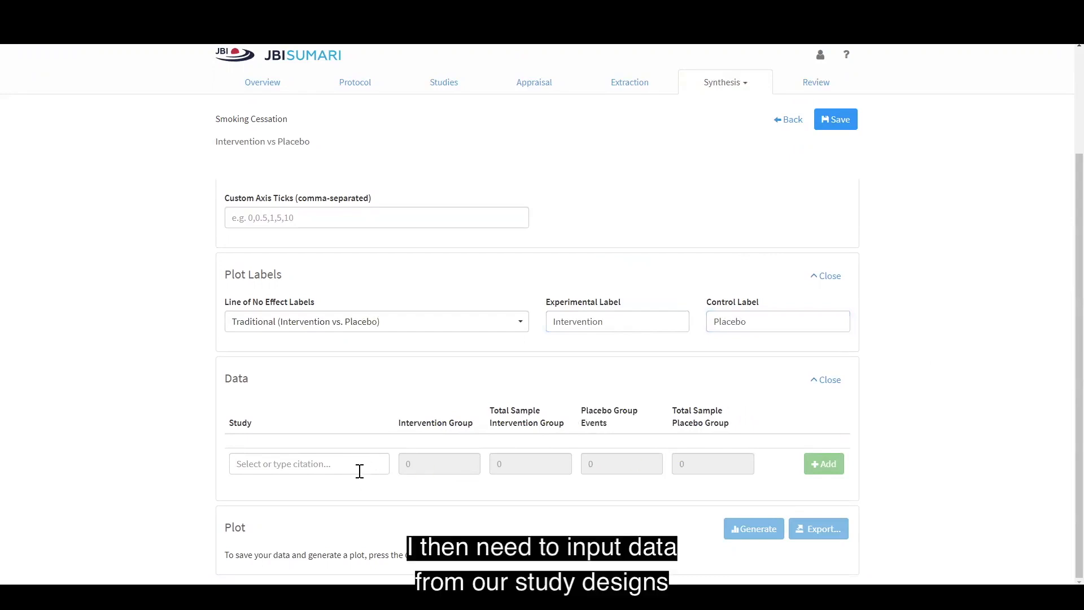
mouse_move(339, 457)
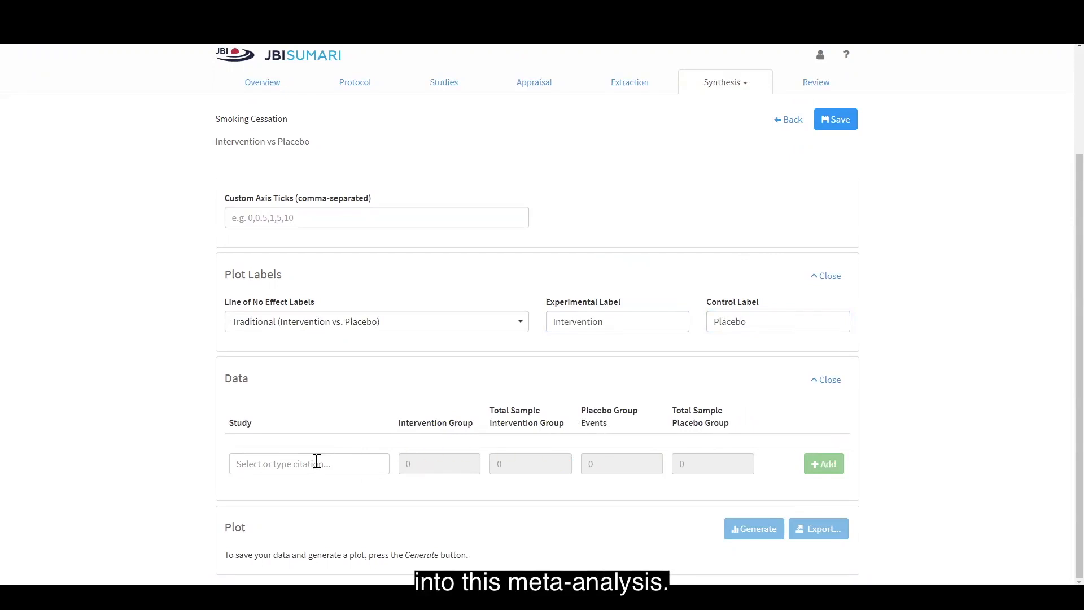
mouse_move(347, 463)
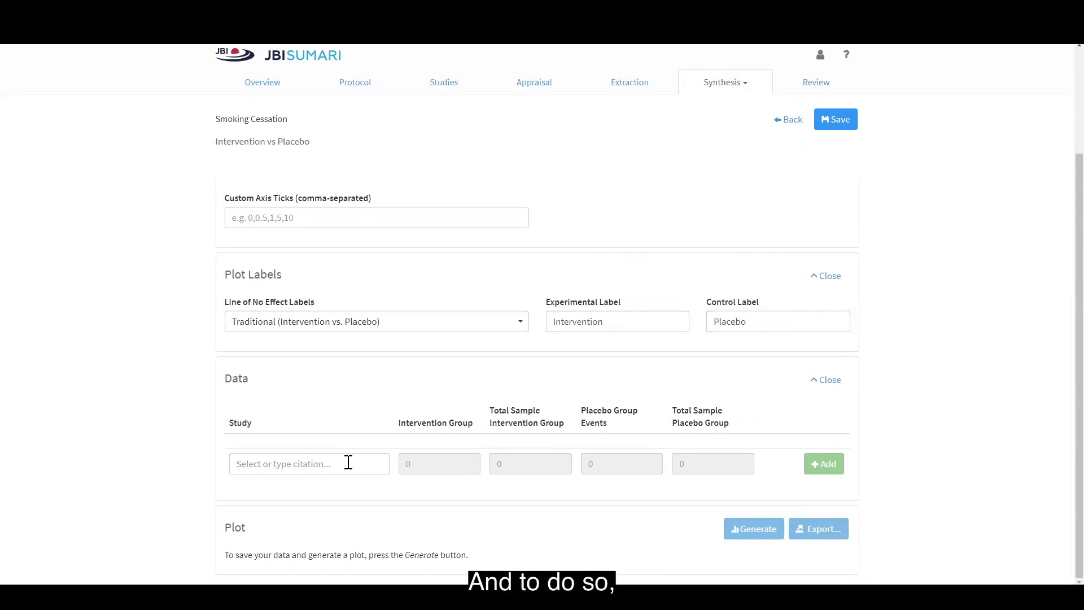
Select Baker as the study for the first data row.
click(308, 463)
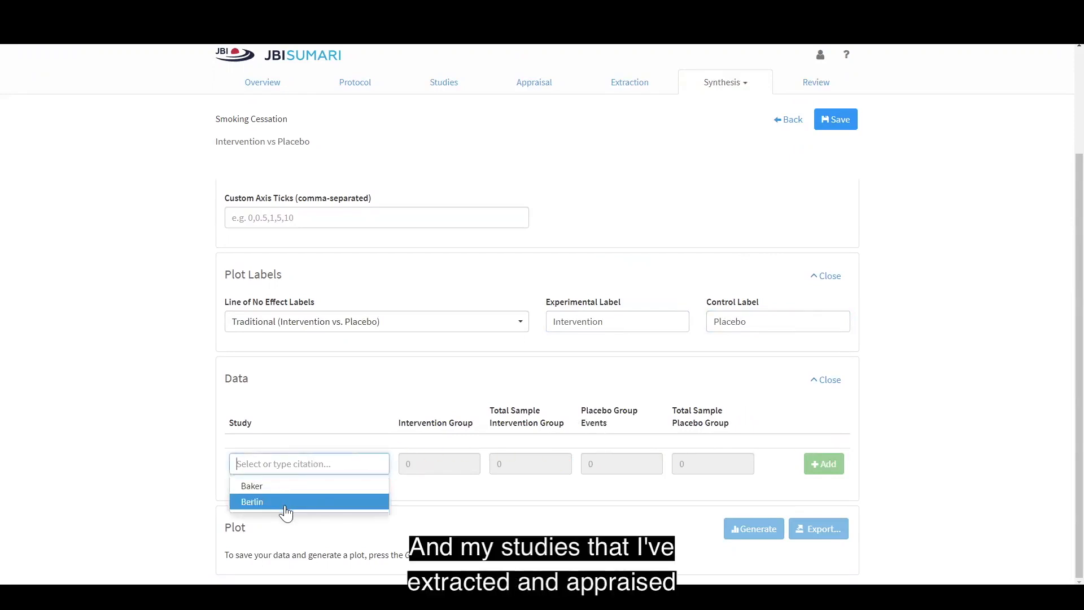
mouse_move(277, 496)
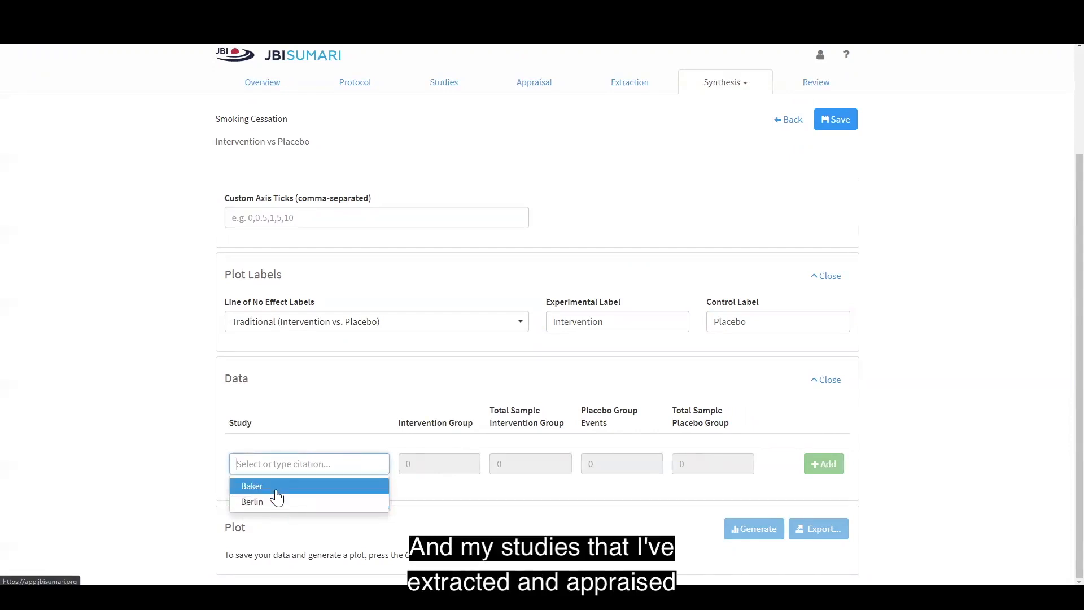
mouse_move(287, 499)
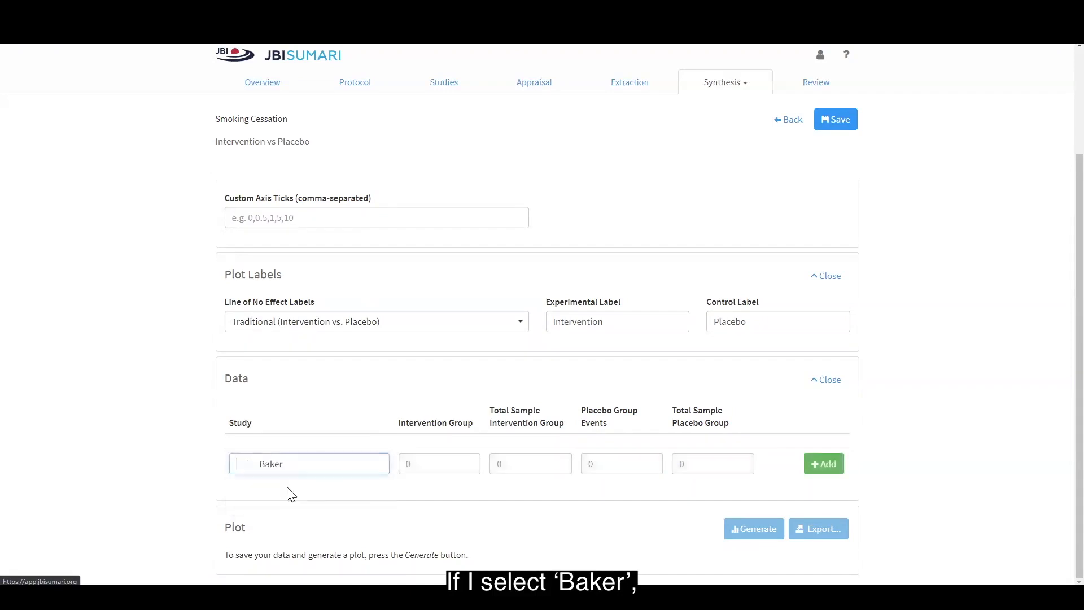
click(438, 463)
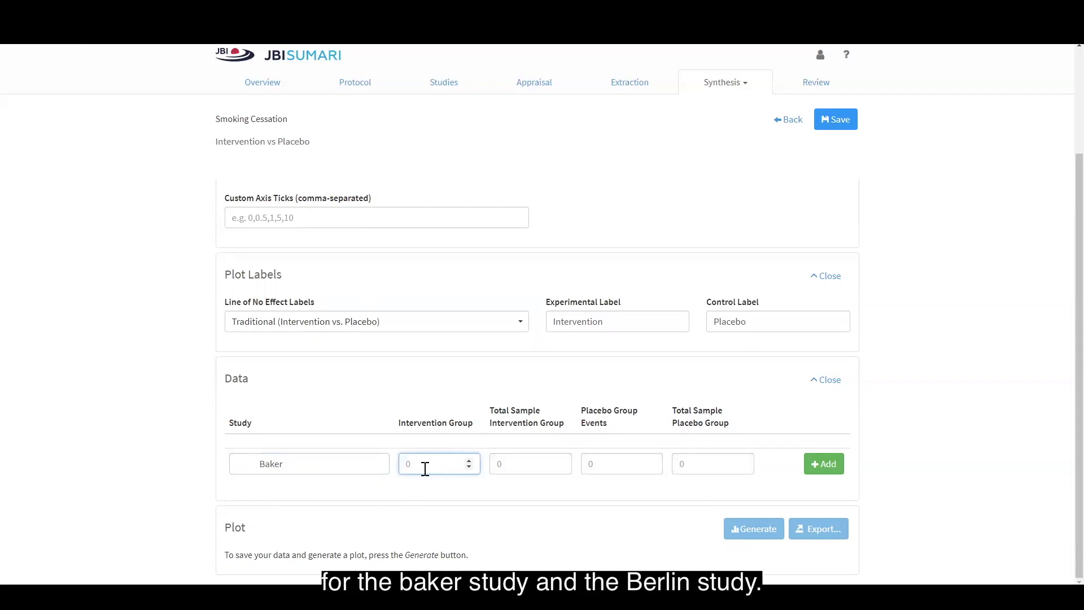
Add the Baker and Berlin data rows and generate the forest plot (RR 2.42 [0.83, 7.08]).
click(823, 464)
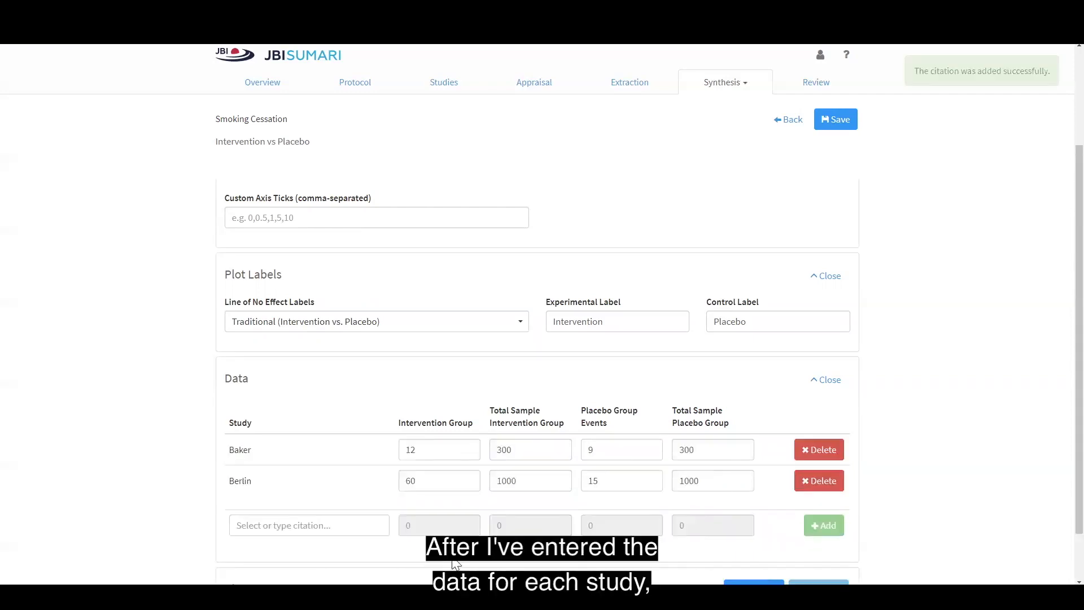
mouse_move(777, 435)
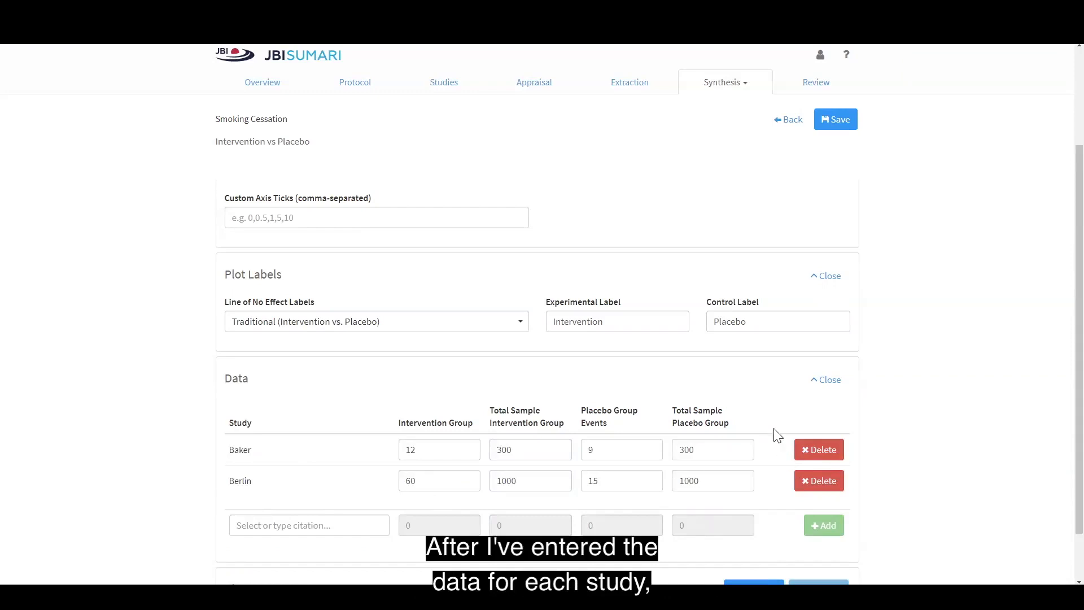
scroll(down, 3)
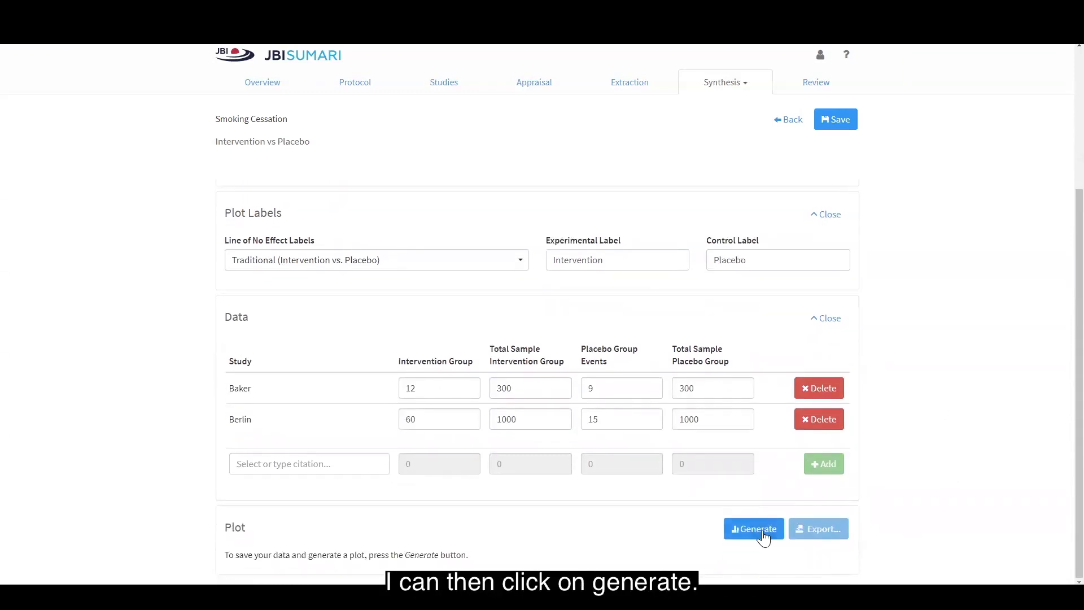
click(754, 528)
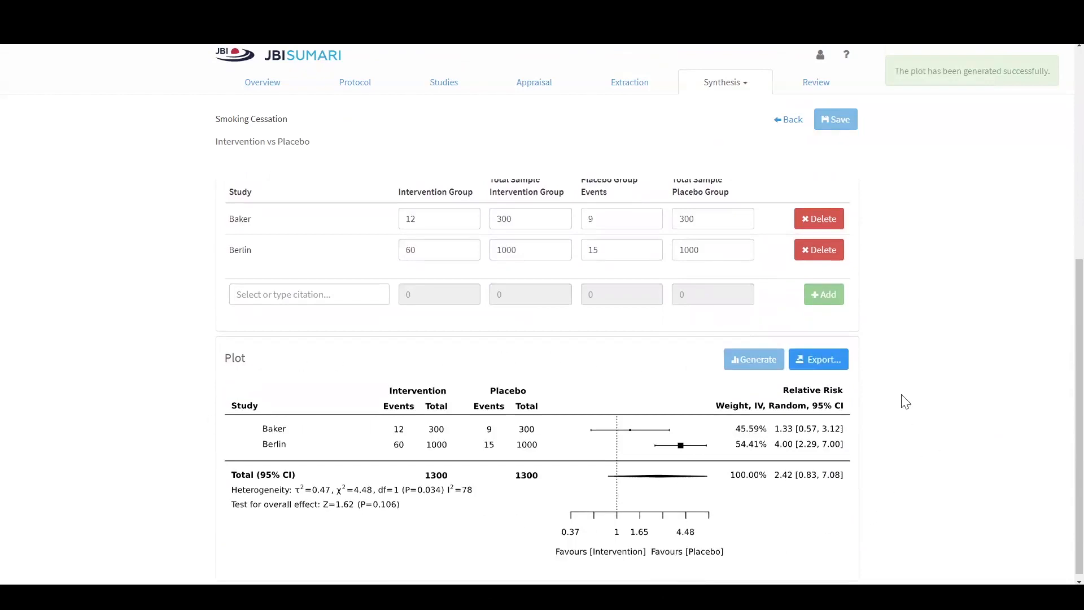
mouse_move(246, 430)
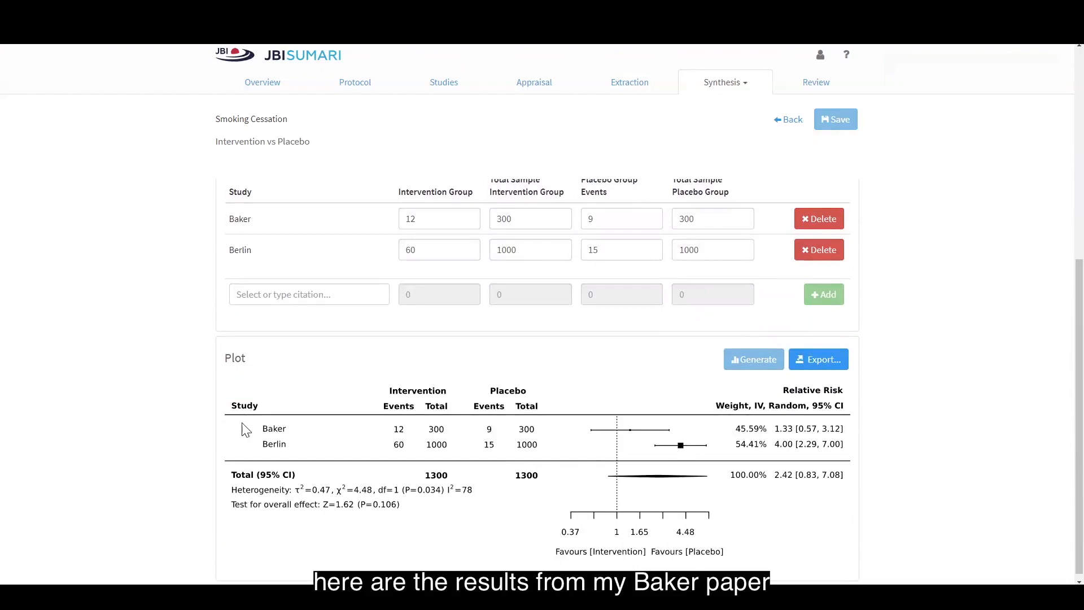
mouse_move(426, 470)
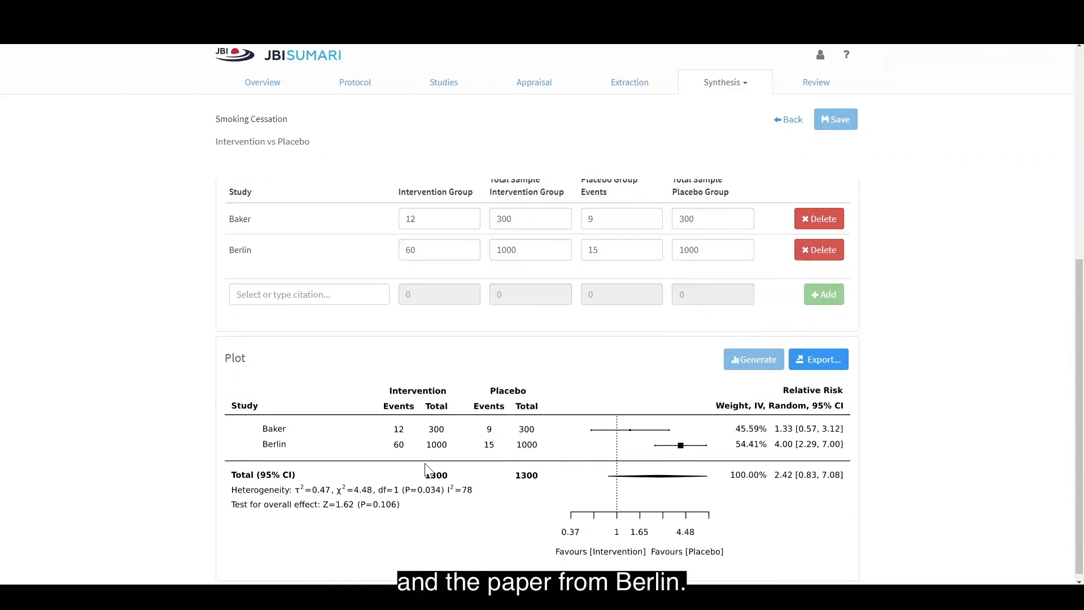
mouse_move(617, 463)
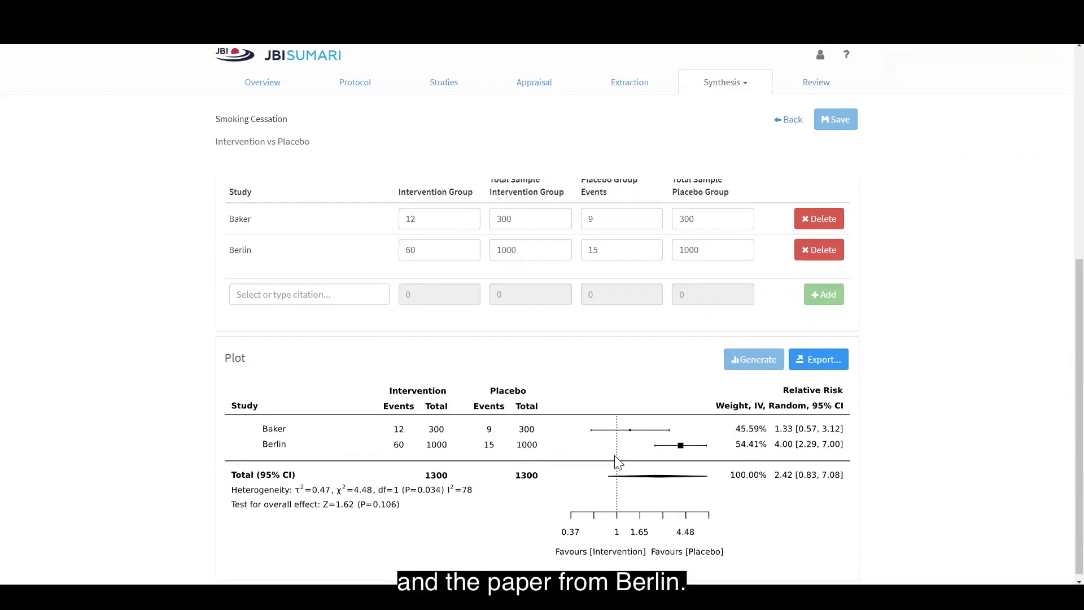
Set custom axis ticks to 0.25 and 5 and regenerate the forest plot.
scroll(up, 3)
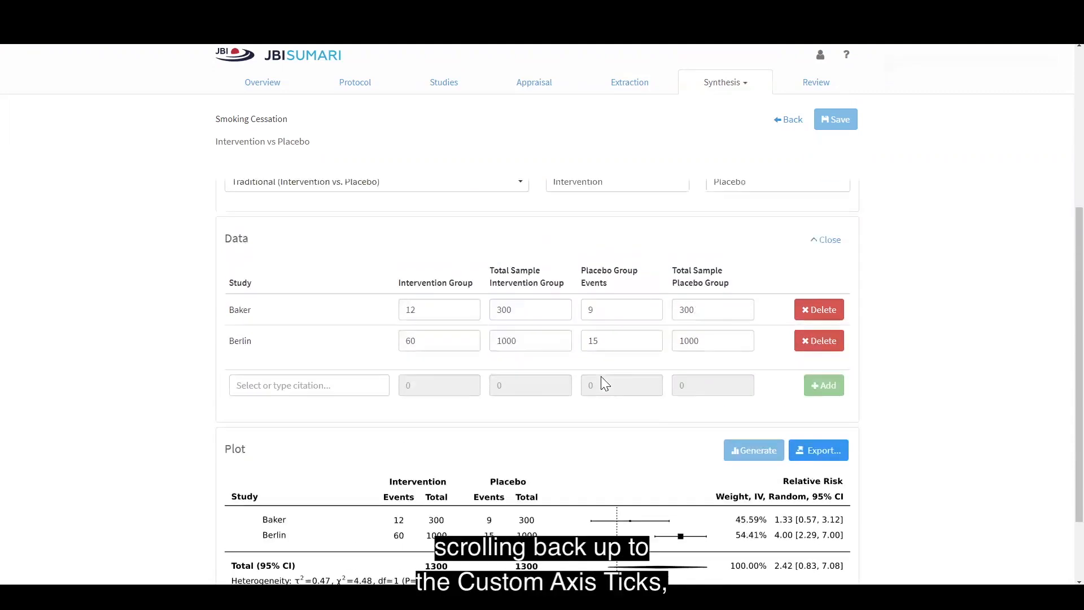
scroll(up, 3)
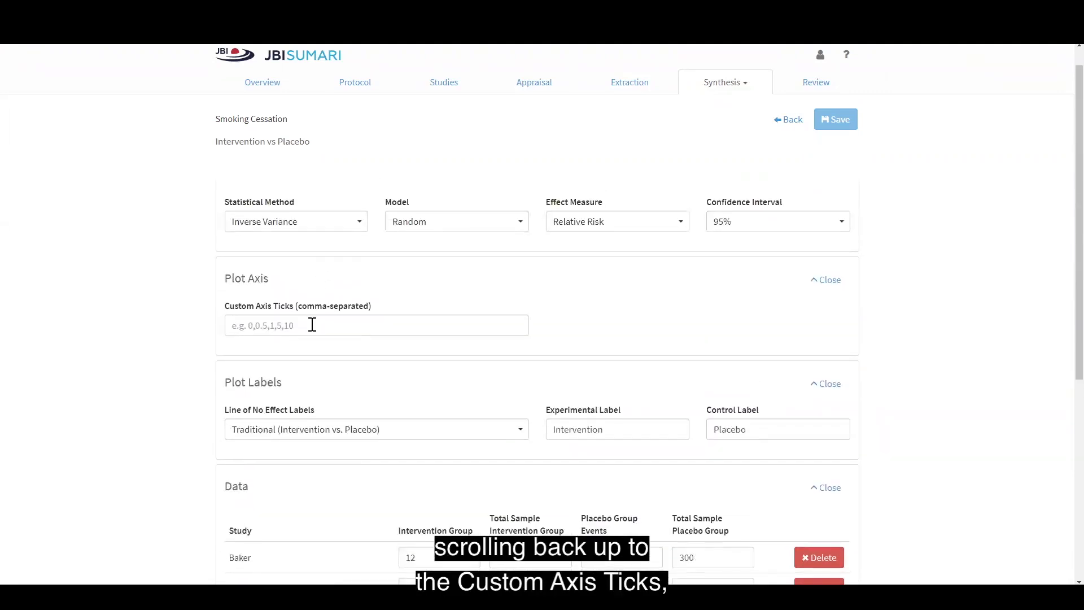
scroll(down, 3)
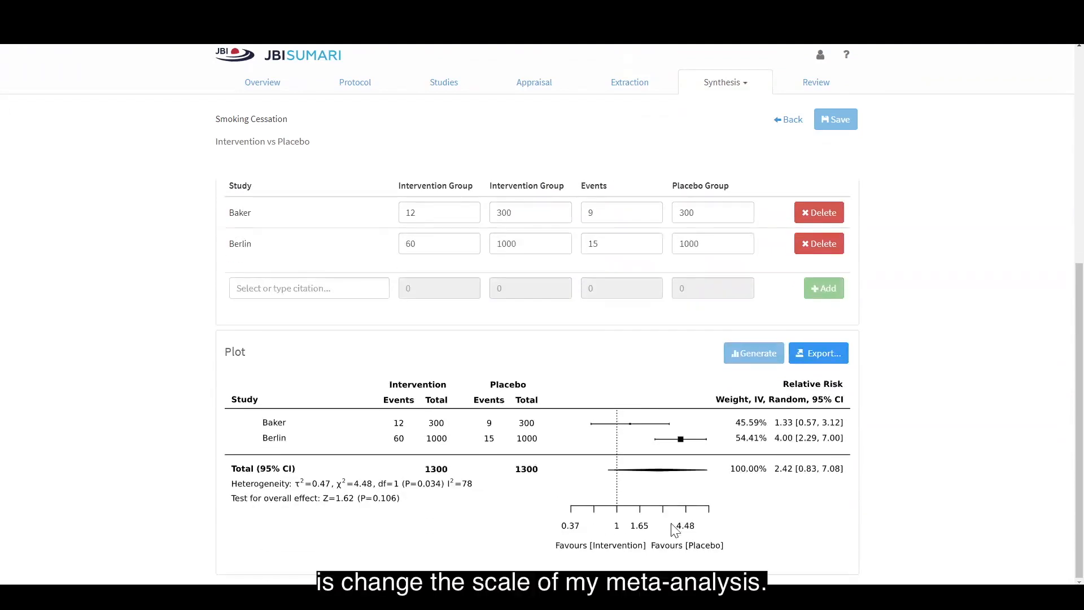
mouse_move(611, 527)
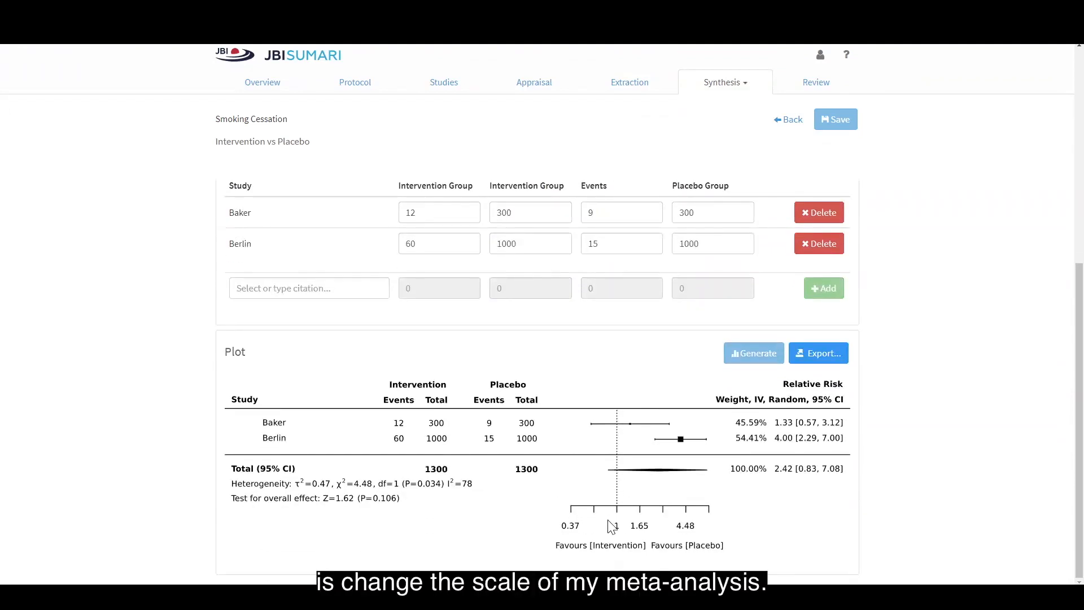
mouse_move(730, 473)
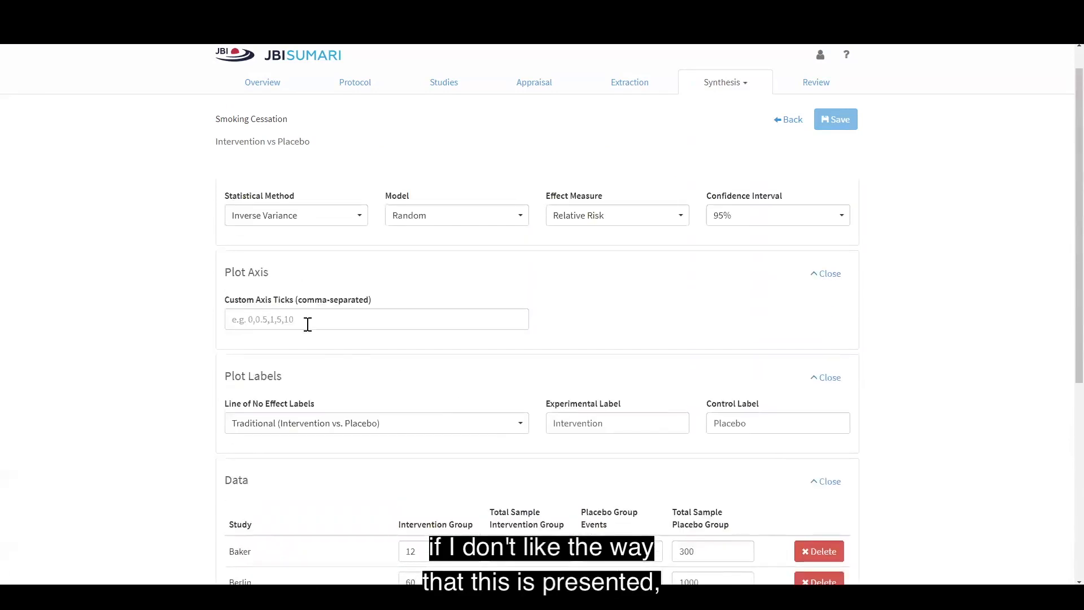
text(0)
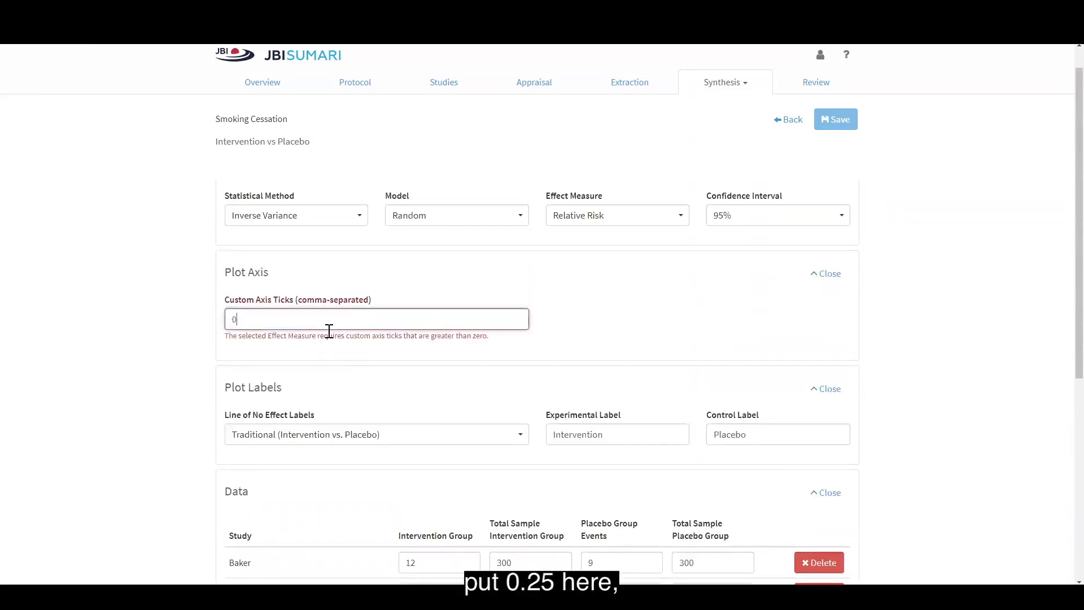
text(0.25,)
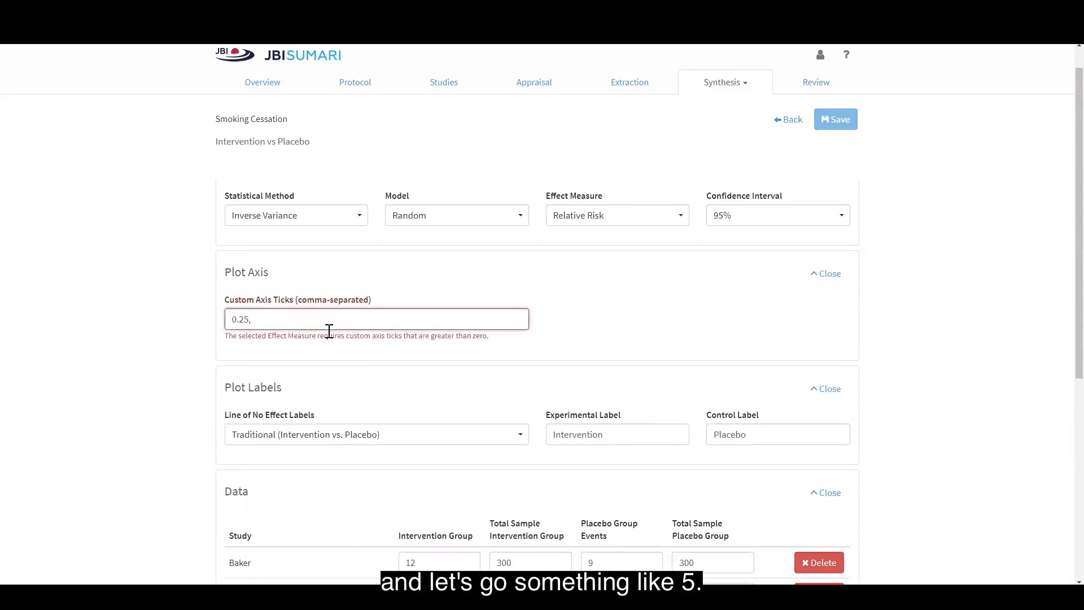
text(5)
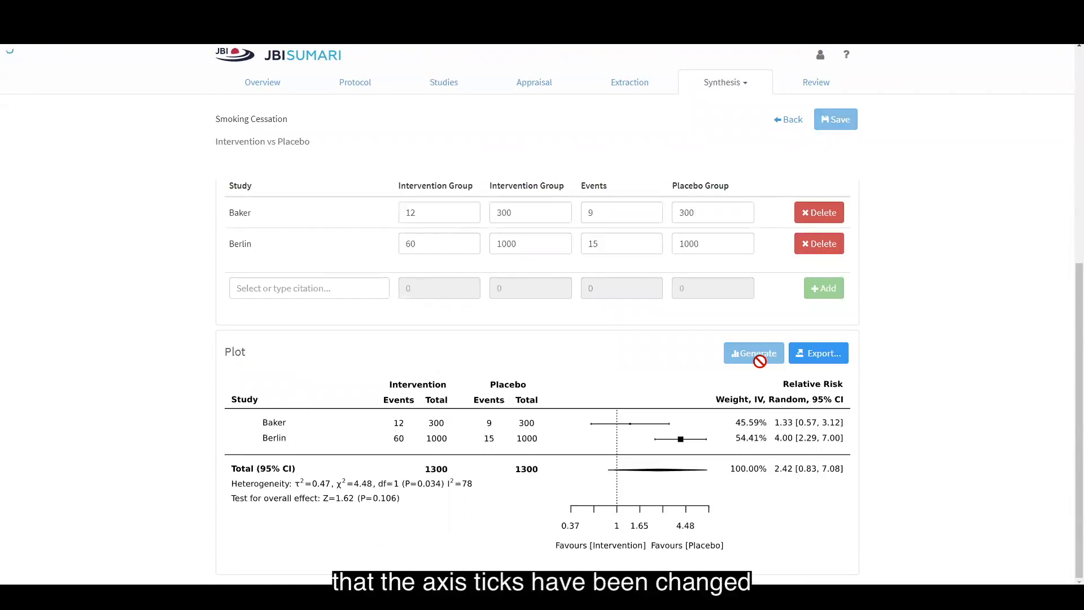
click(754, 353)
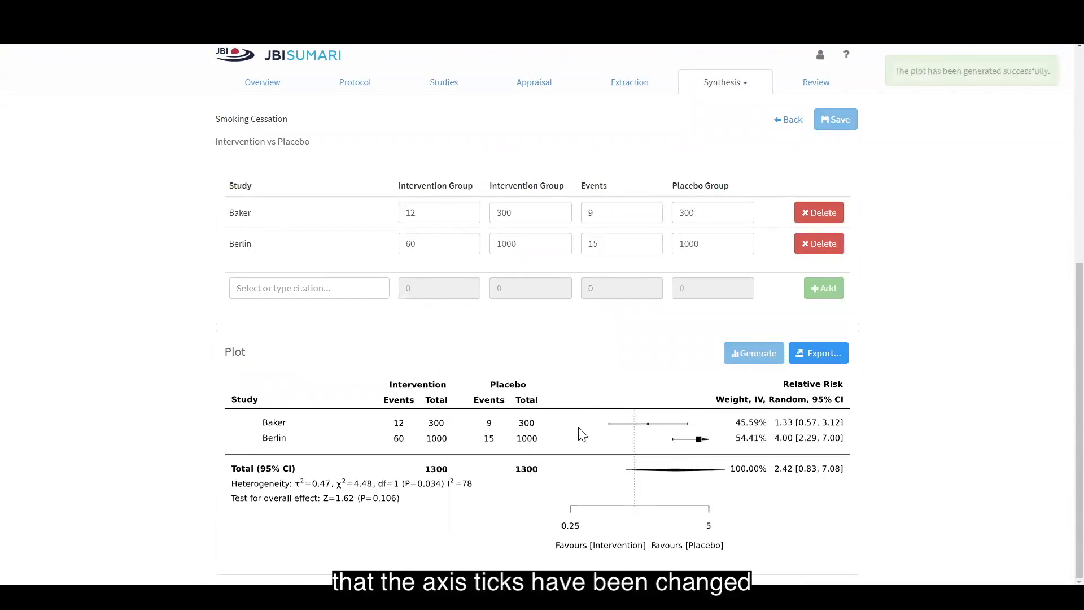
Clear the custom axis ticks and regenerate the plot on its default 0.37–4.48 scale.
scroll(up, 3)
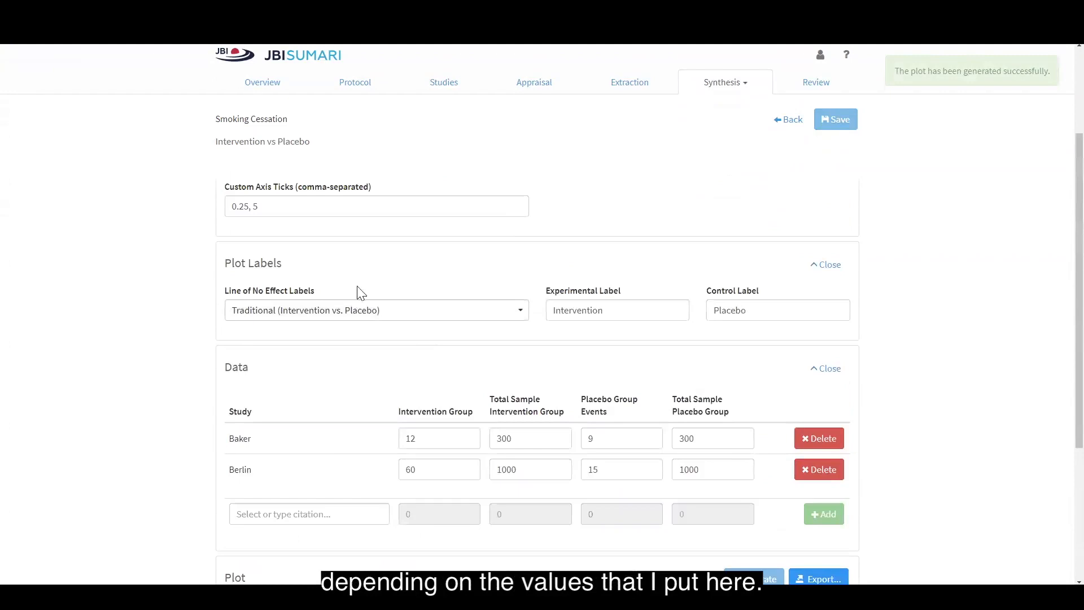
triple_click(375, 206)
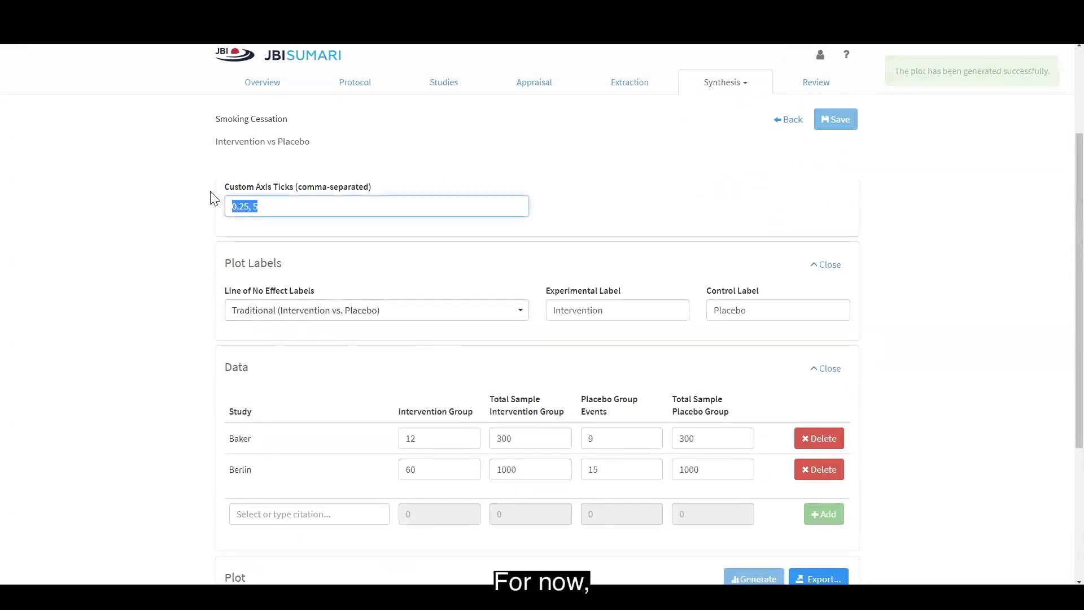
scroll(down, 3)
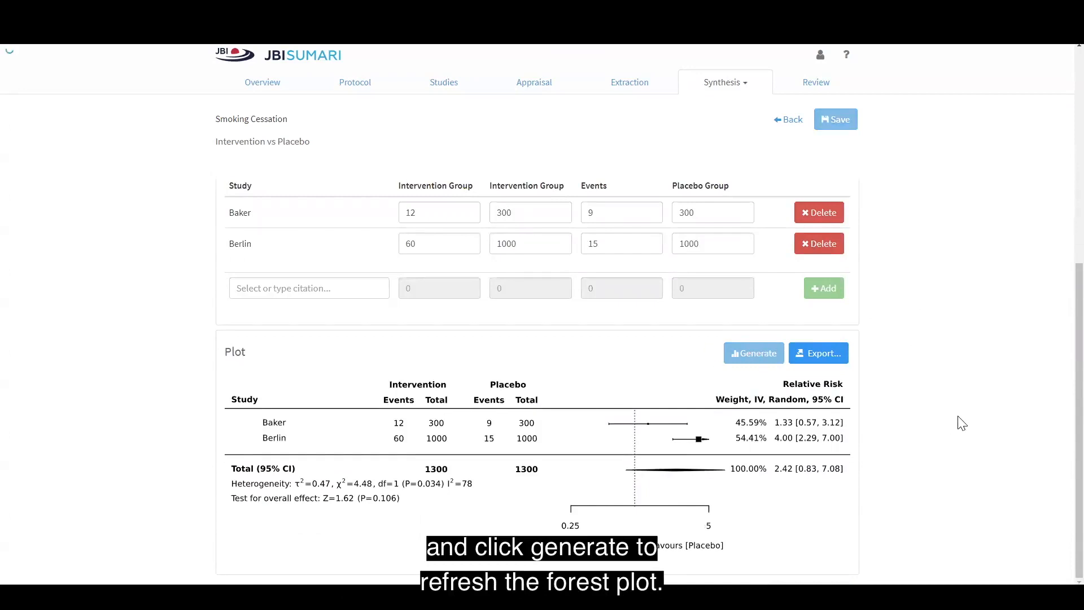
click(752, 352)
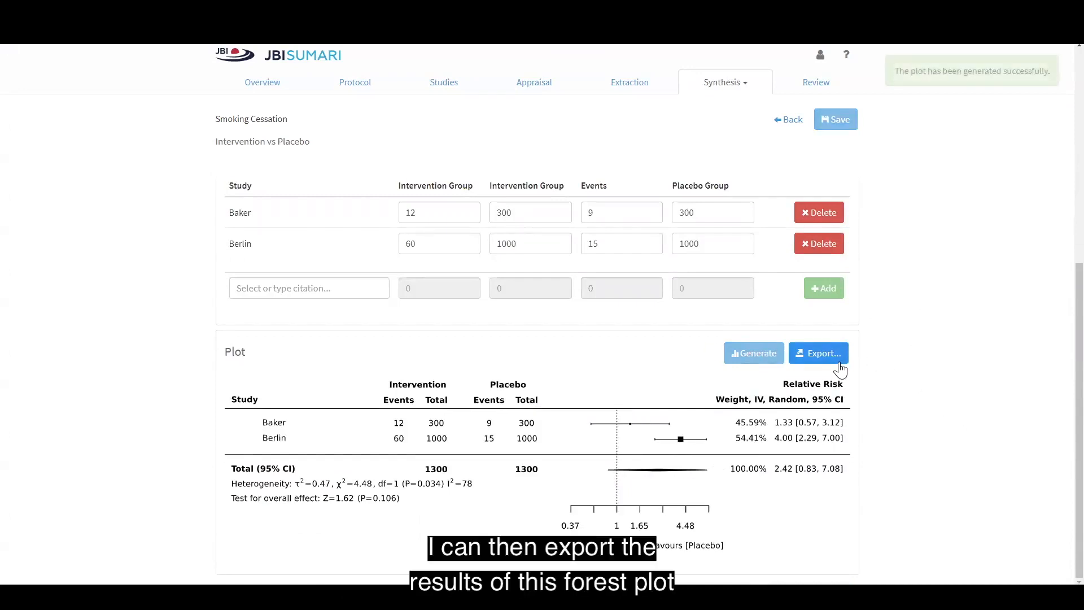
mouse_move(837, 363)
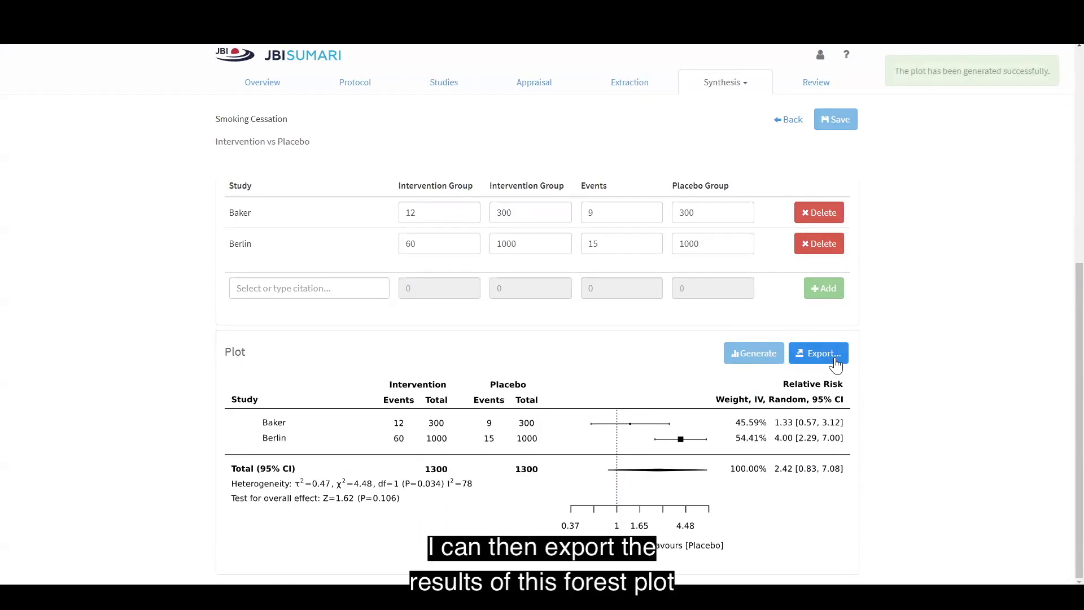
Reveal the forest plot's export formats: JPG, PNG (low or high resolution) and SVG.
click(819, 353)
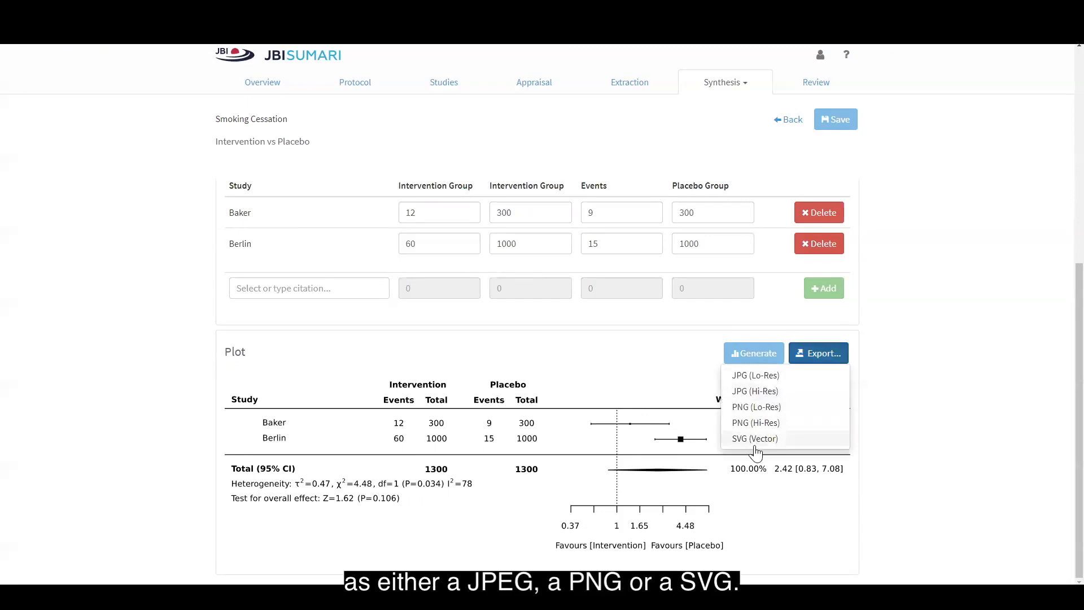
mouse_move(754, 448)
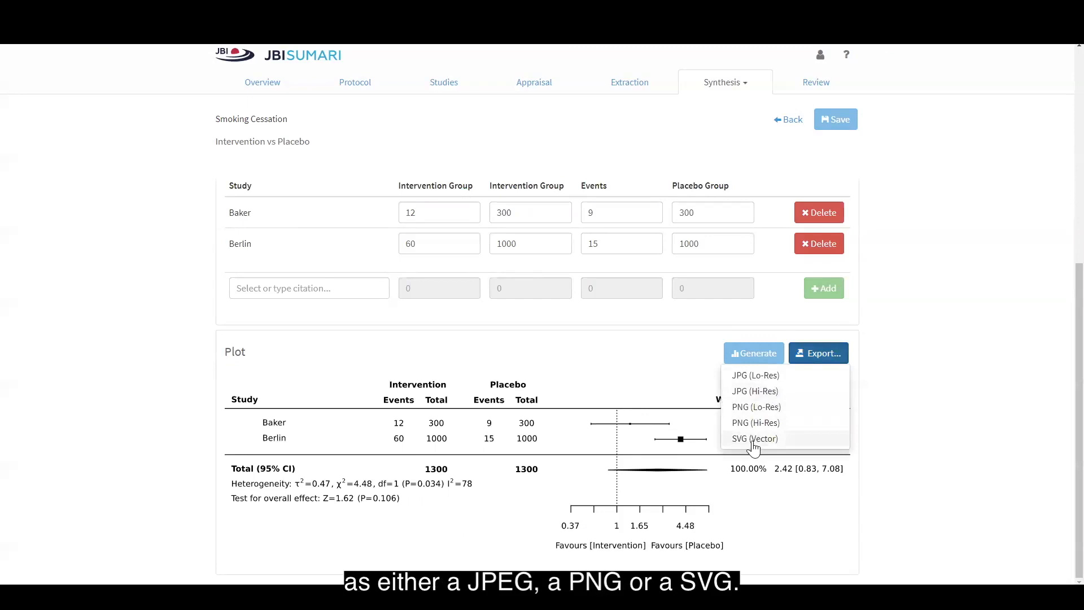